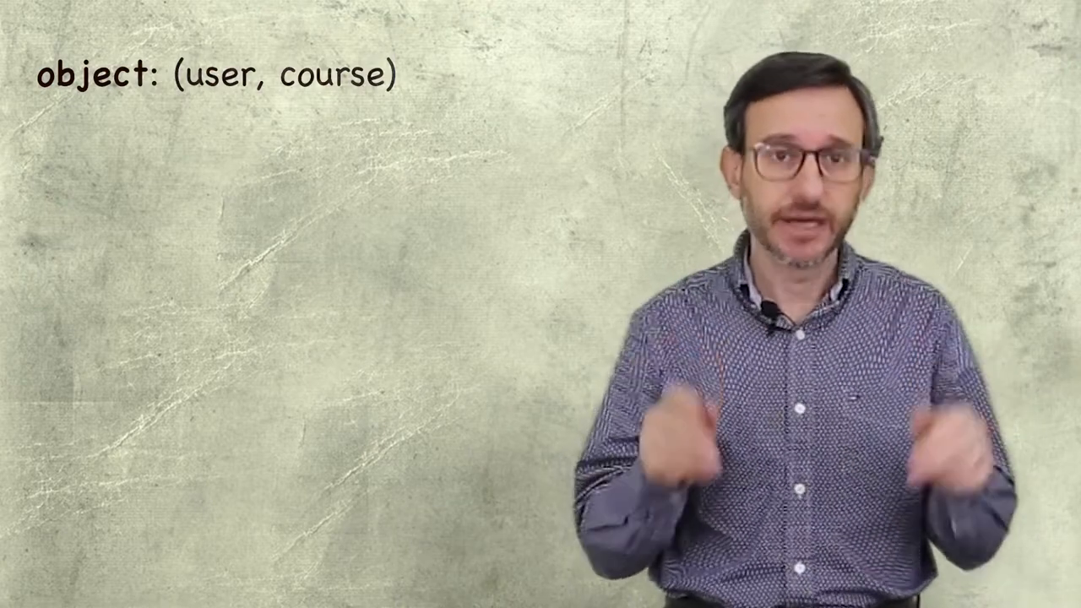
# Write the question 'May user like to enroll in course' under the (user, course) object
pyautogui.write('May u')
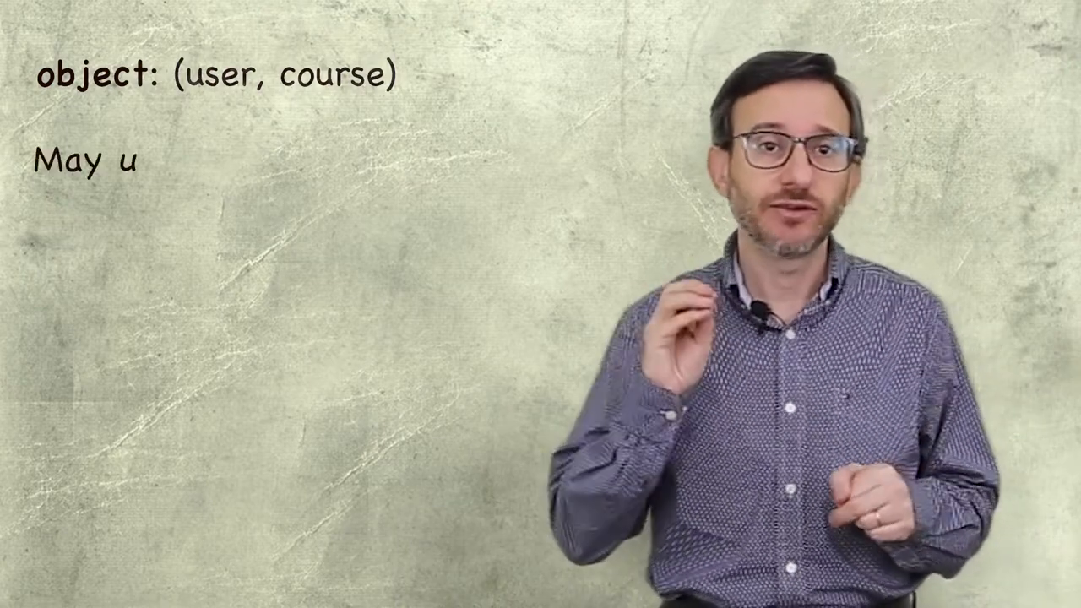
pyautogui.write('ser like to enroll in cours')
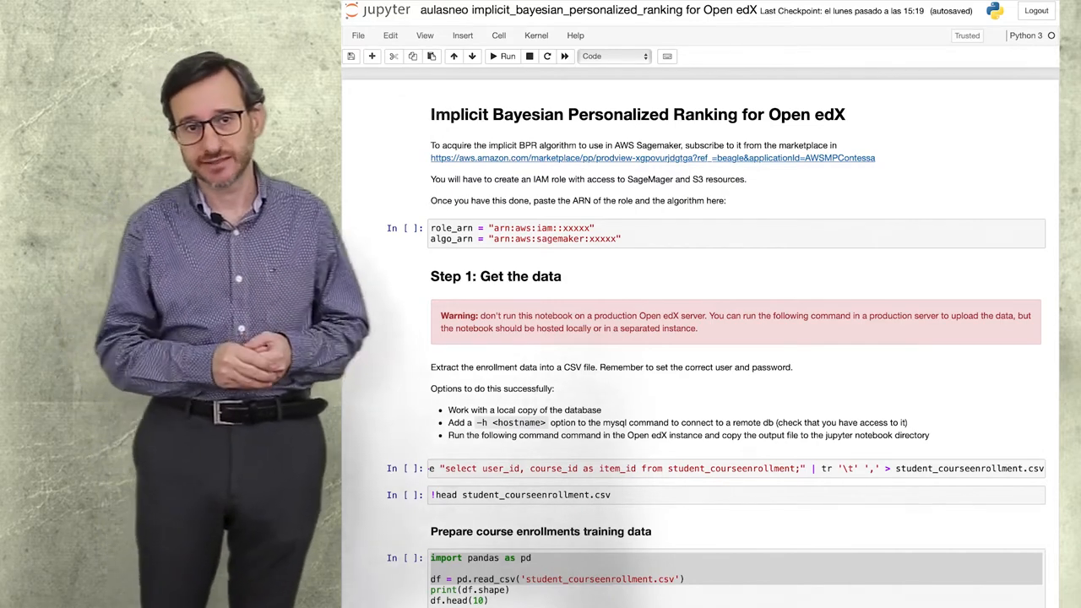
# Run the enrollments CSV preview, the 22360-row pandas load, the per-user counter and the N = 3 filter
pyautogui.scroll(-3)
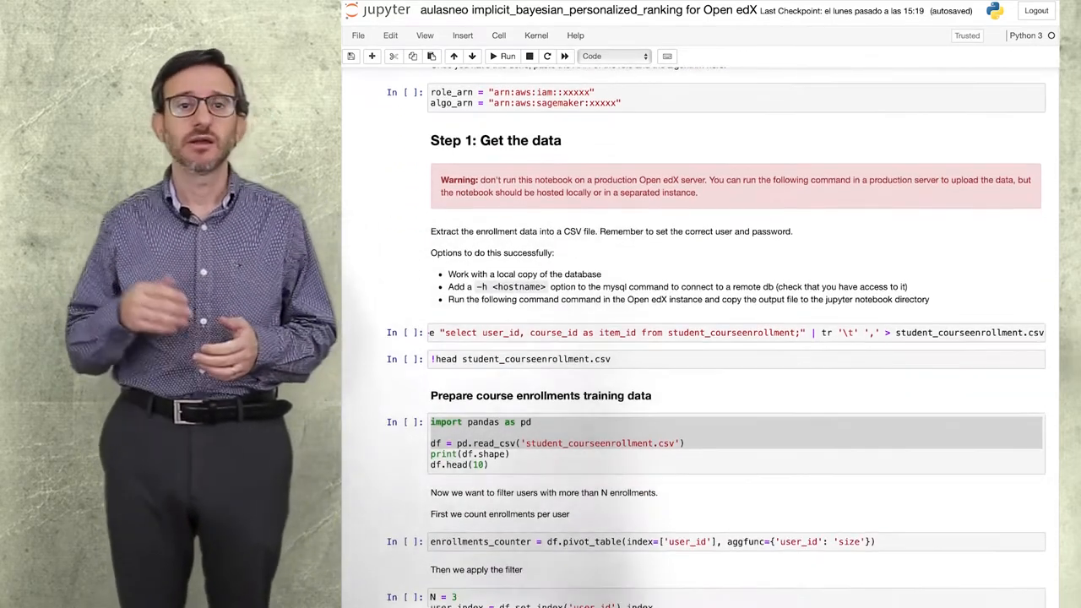
pyautogui.scroll(-3)
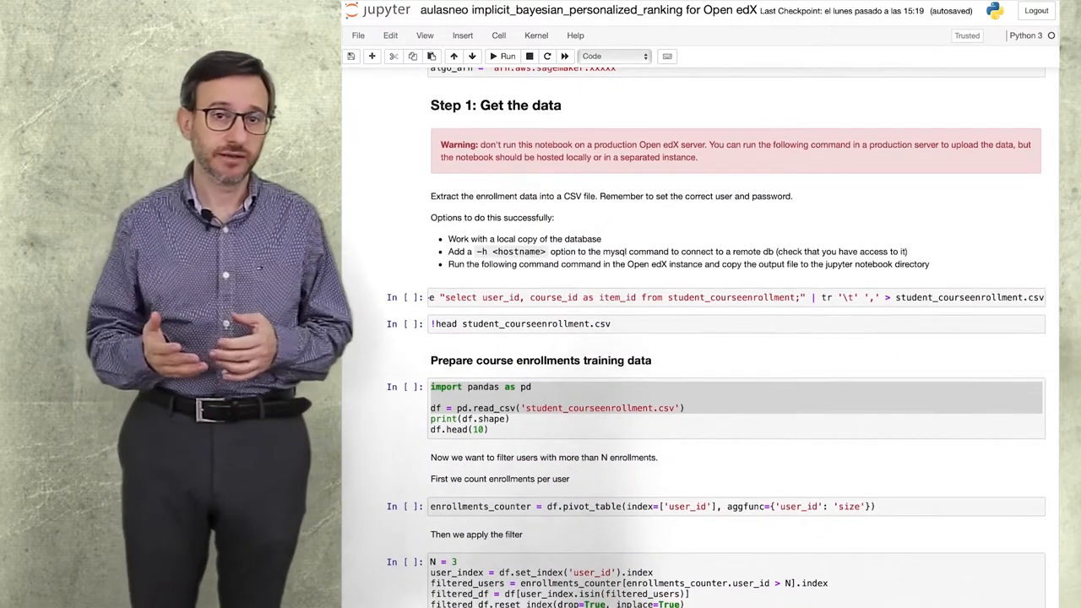
pyautogui.scroll(-3)
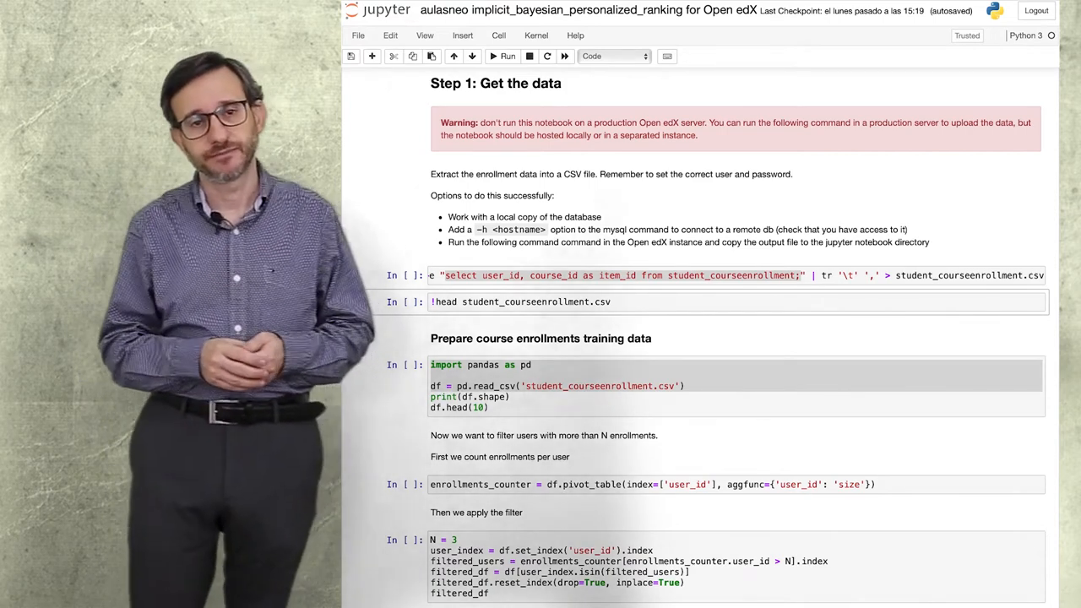
pyautogui.click(503, 58)
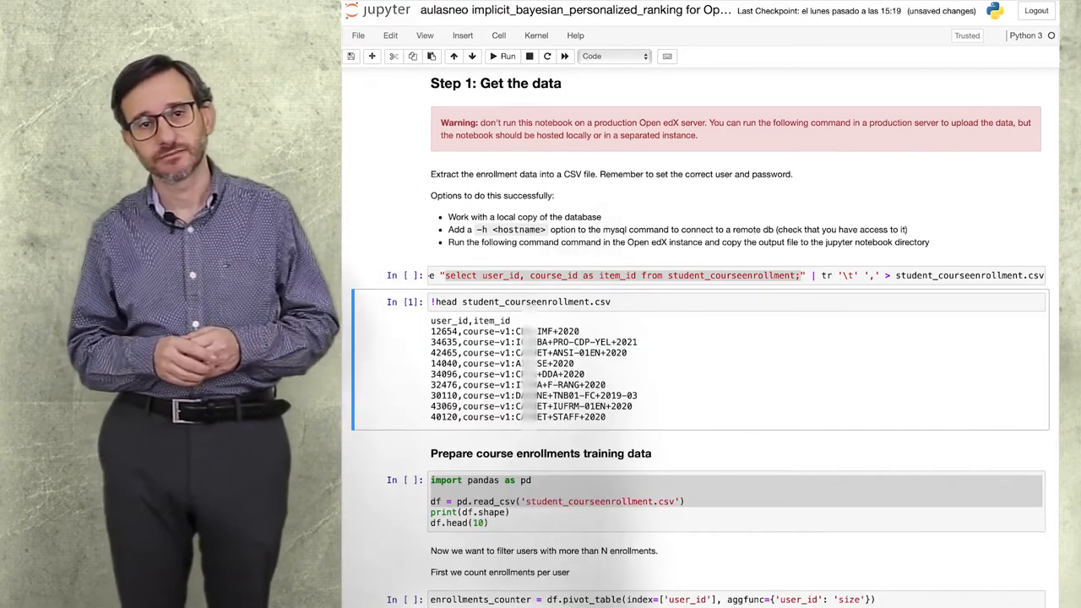
pyautogui.scroll(-3)
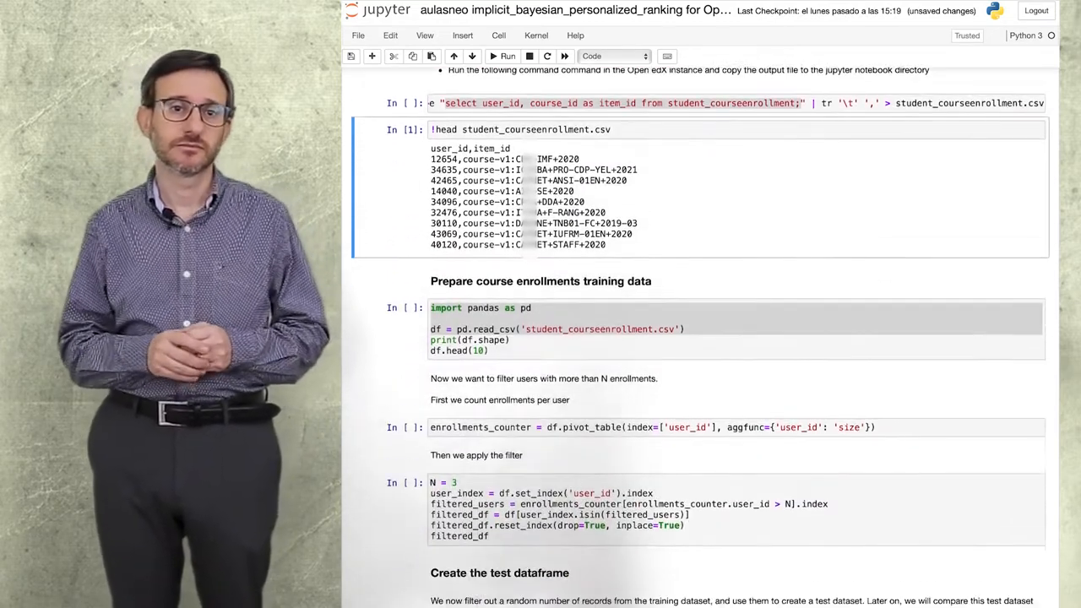
pyautogui.scroll(-3)
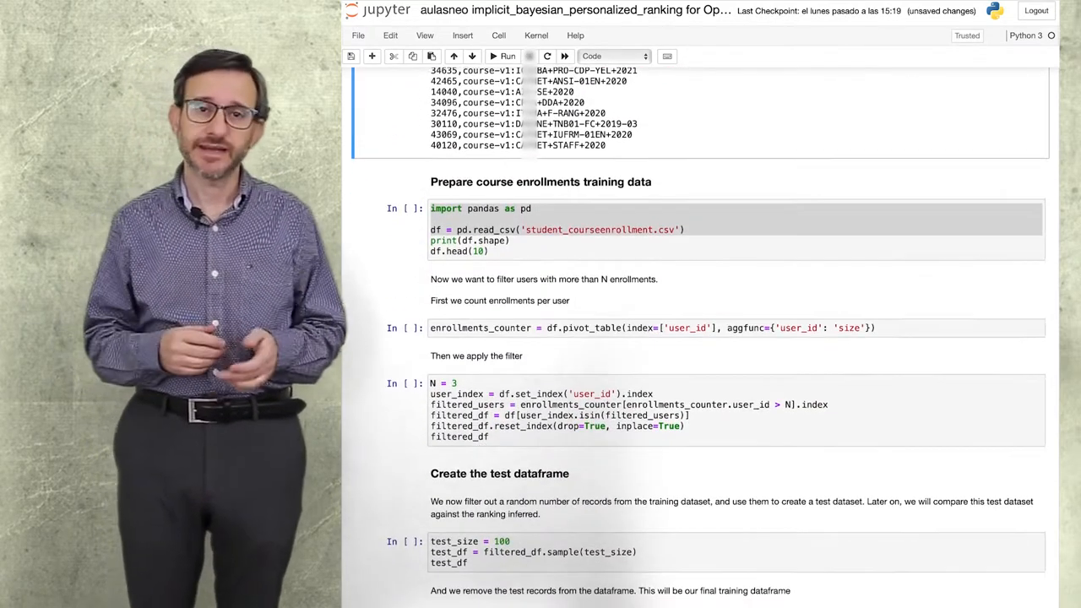
pyautogui.scroll(-3)
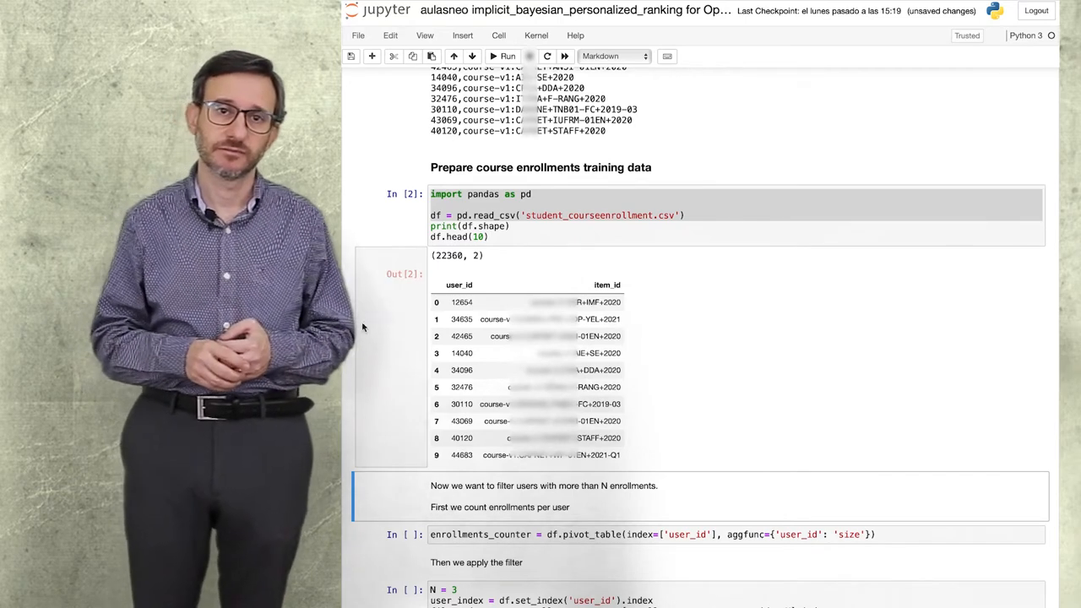
pyautogui.scroll(-3)
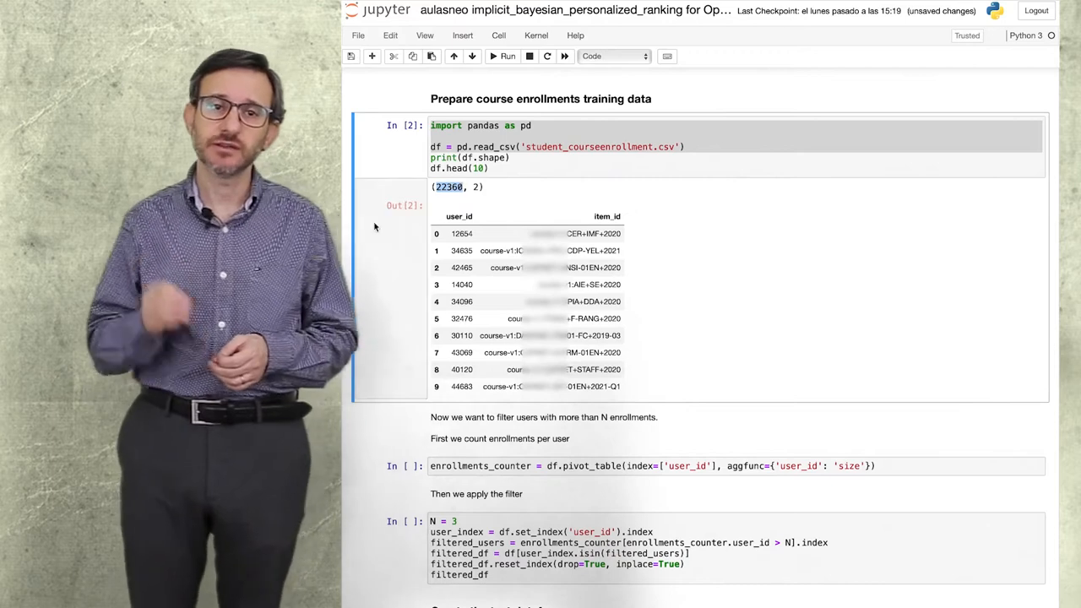
pyautogui.scroll(-3)
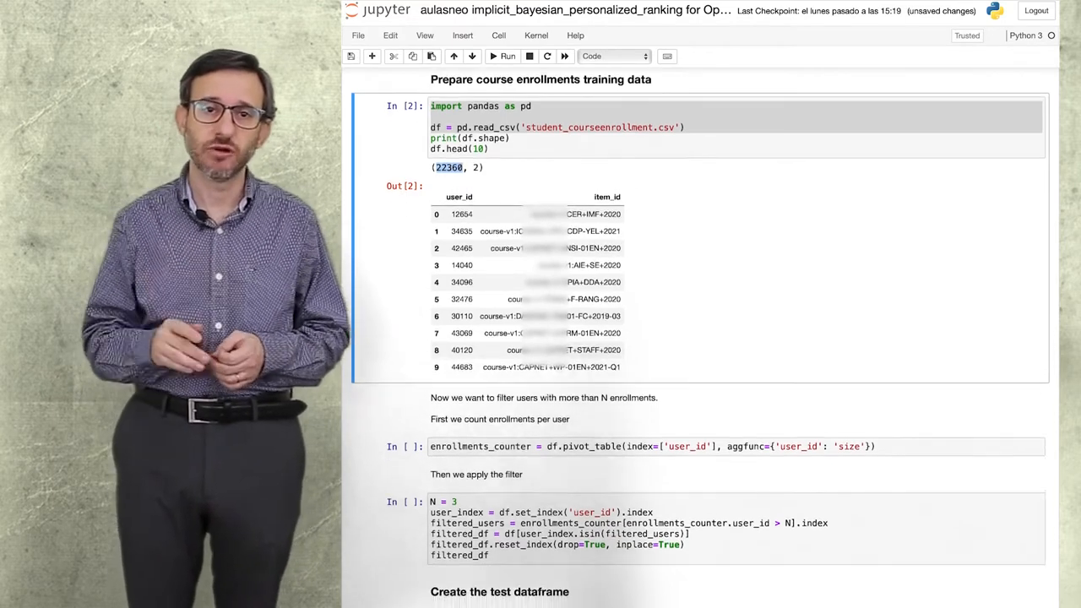
pyautogui.scroll(-3)
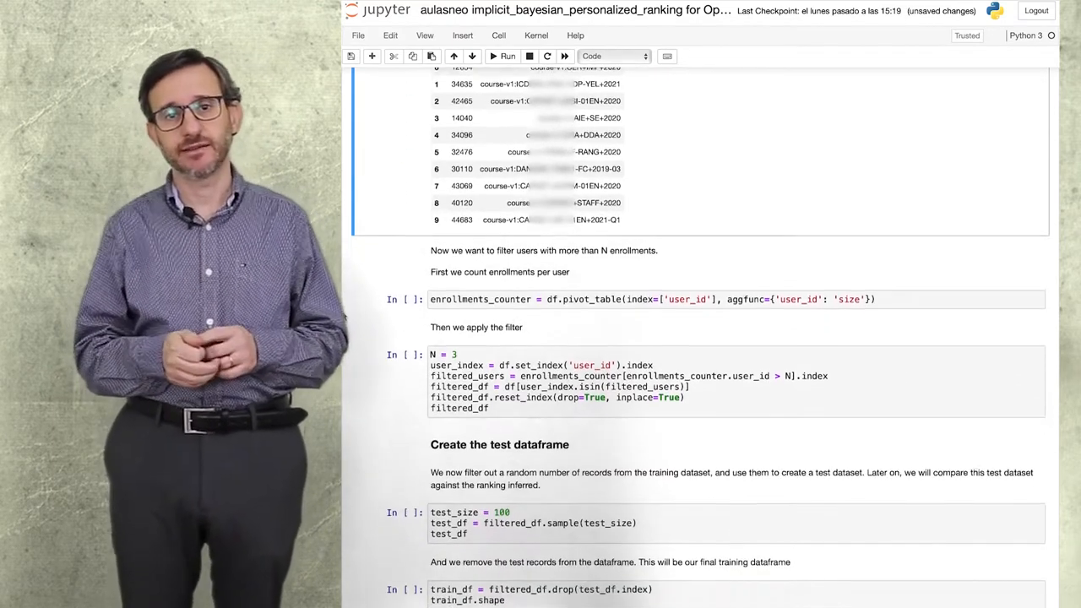
pyautogui.scroll(-3)
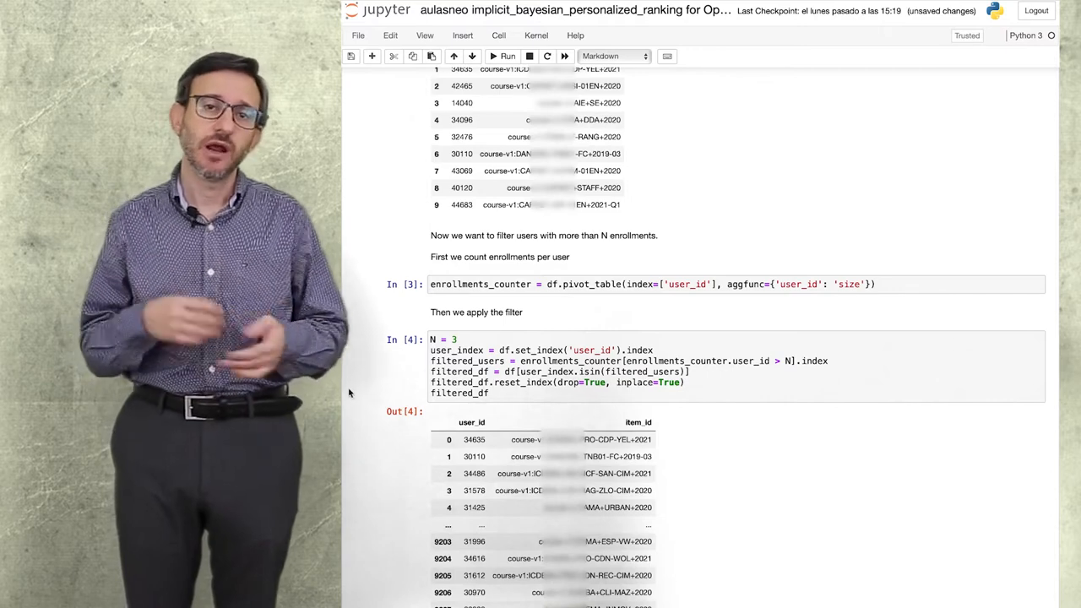
# Run the 100-record test sampling and drop those records to leave a 9108-row train_df
pyautogui.scroll(-3)
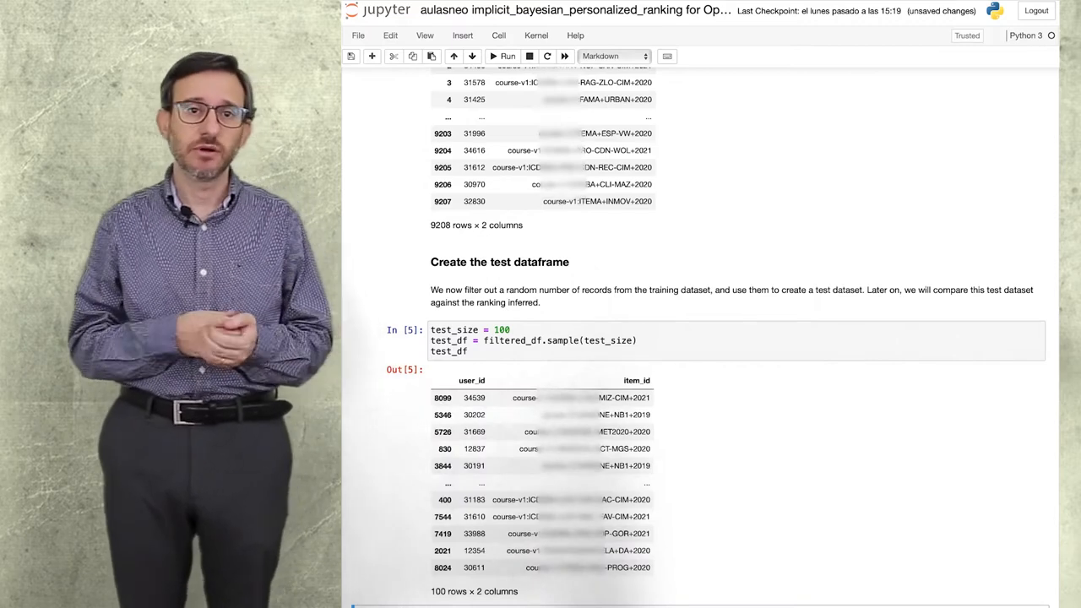
pyautogui.scroll(-3)
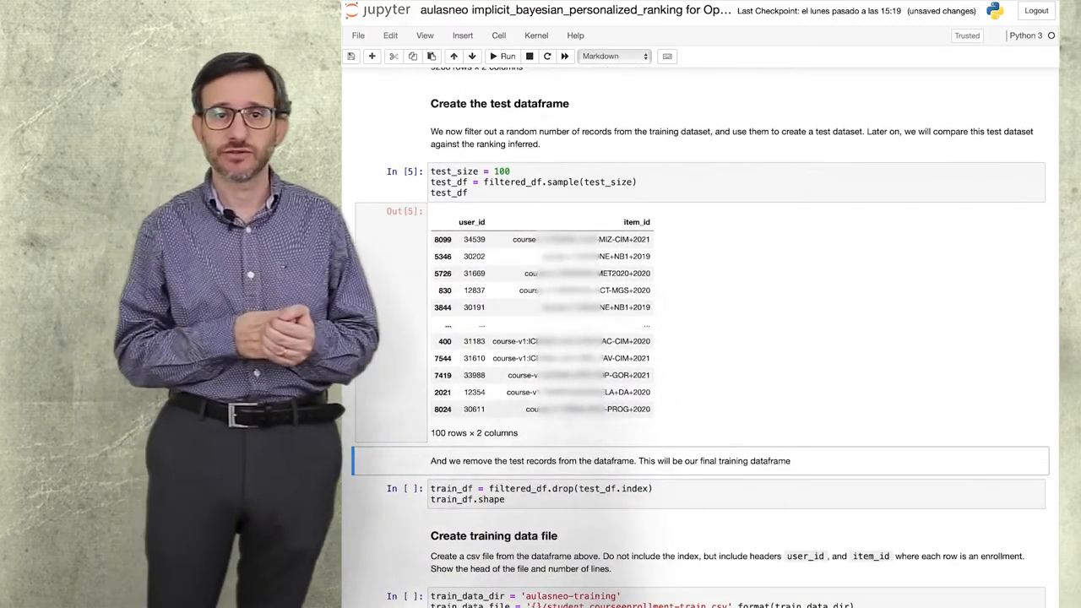
pyautogui.scroll(-3)
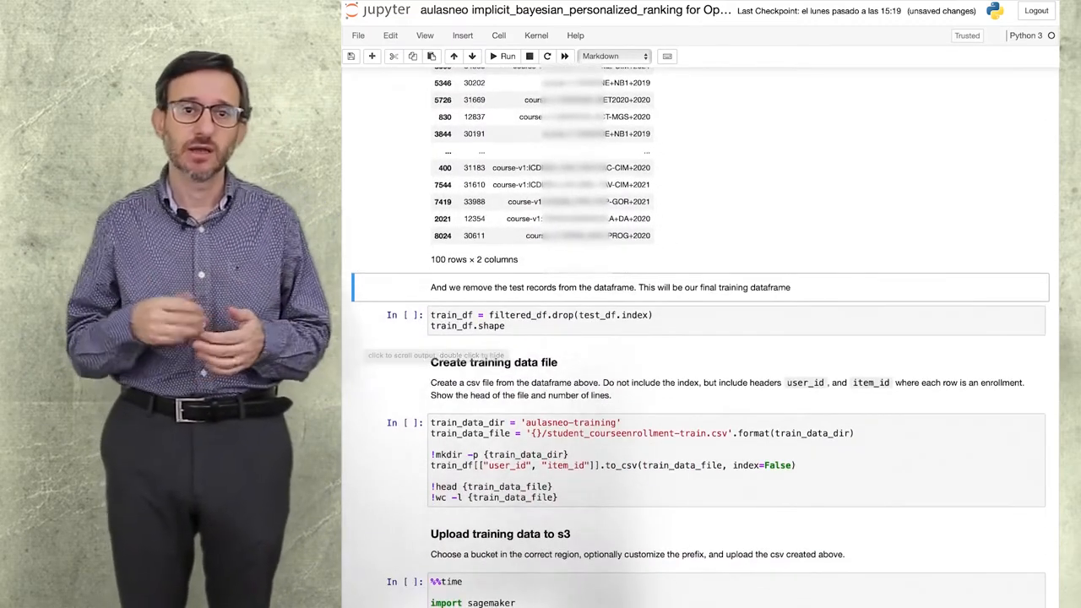
pyautogui.click(479, 56)
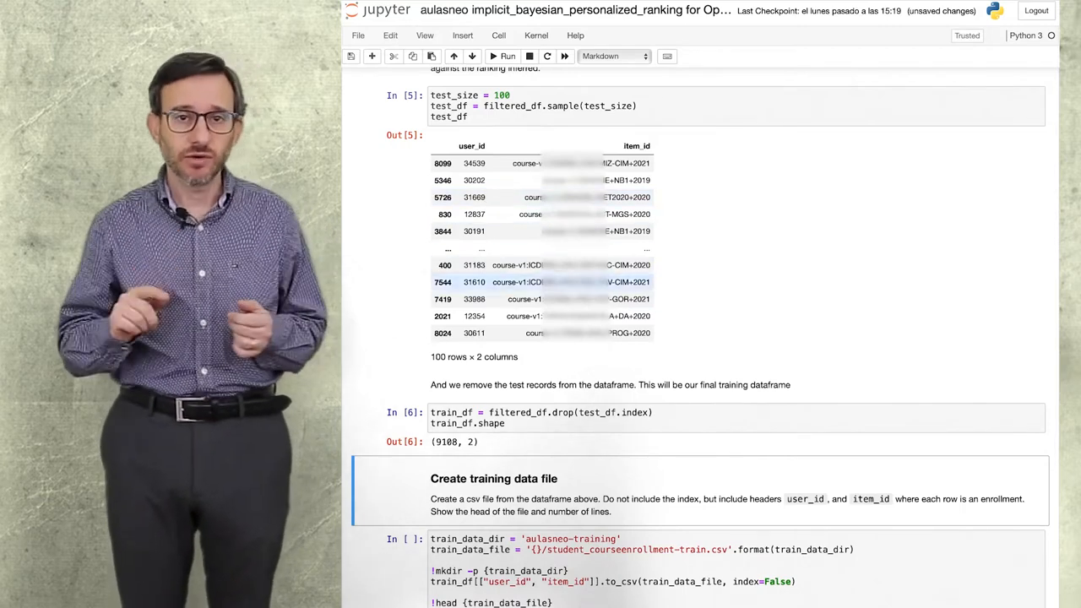
pyautogui.scroll(-3)
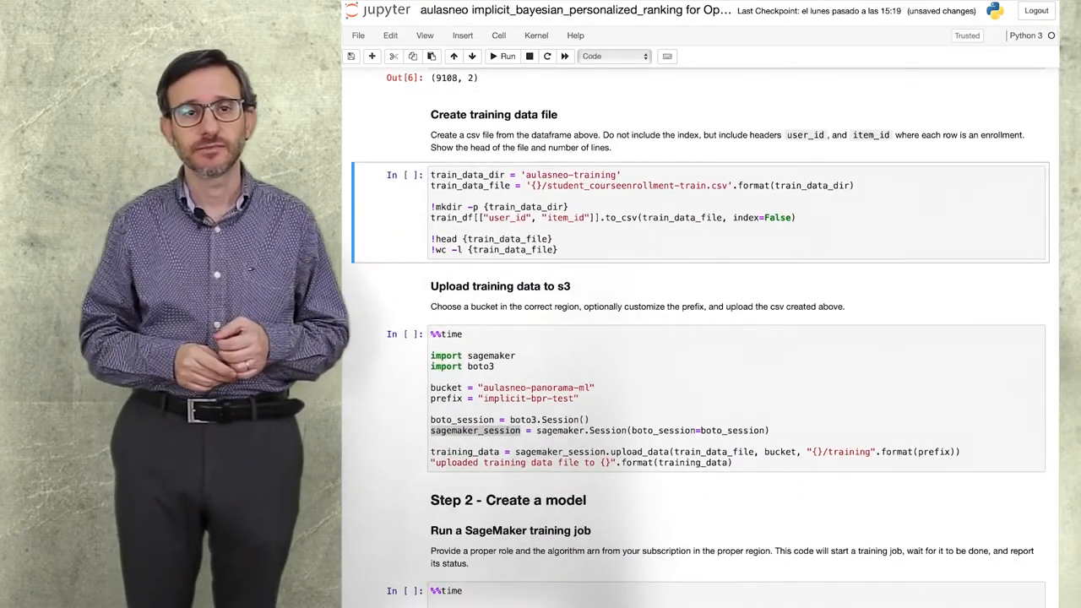
# Run the training CSV creation, its S3 upload, and the estimator.fit cell launching the SageMaker job
pyautogui.click(503, 57)
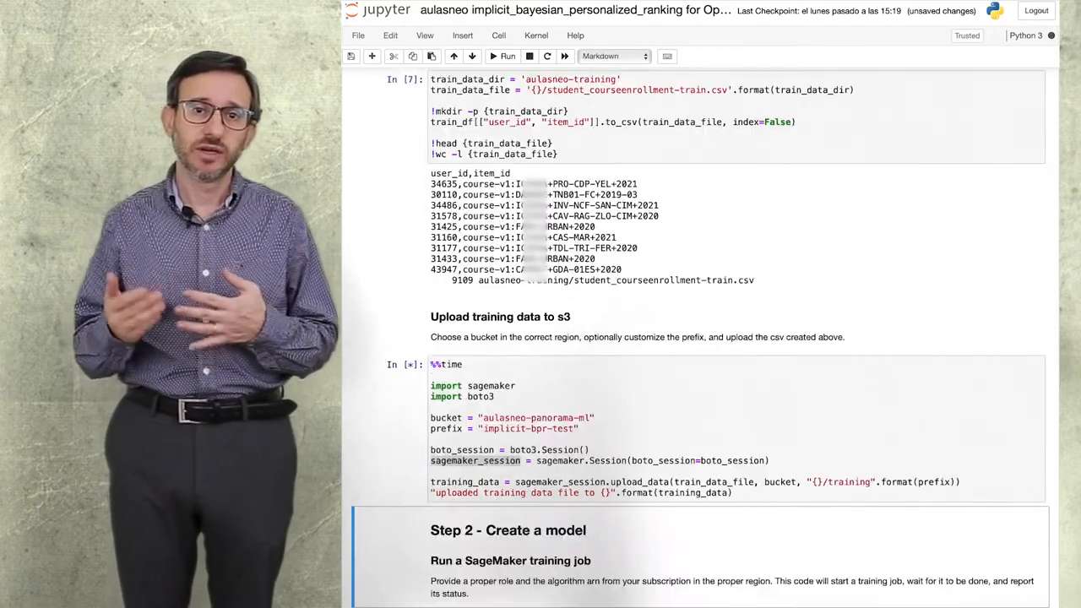
pyautogui.scroll(-3)
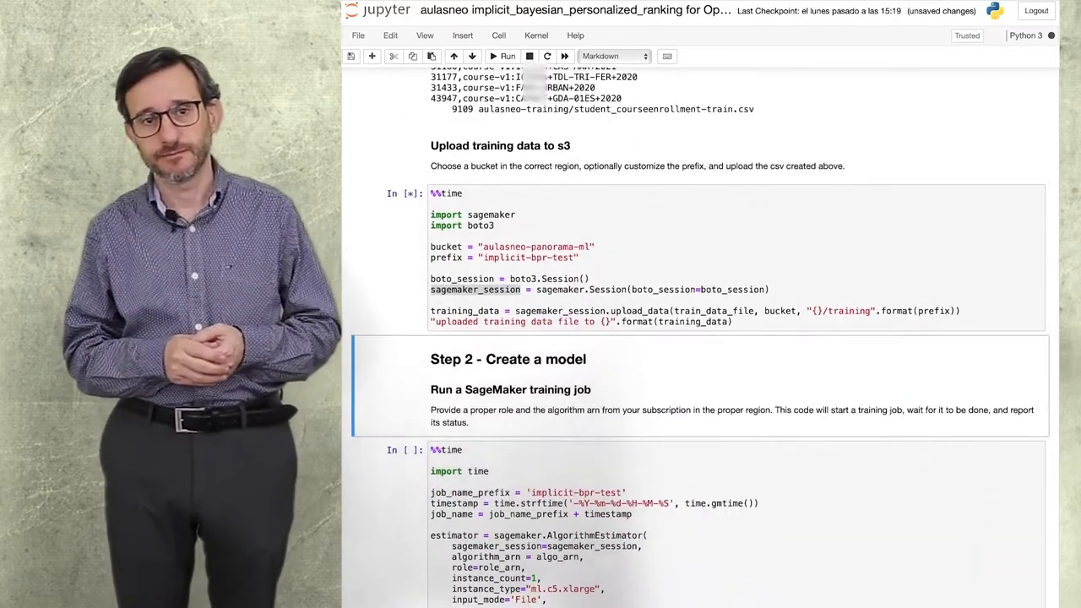
pyautogui.scroll(-3)
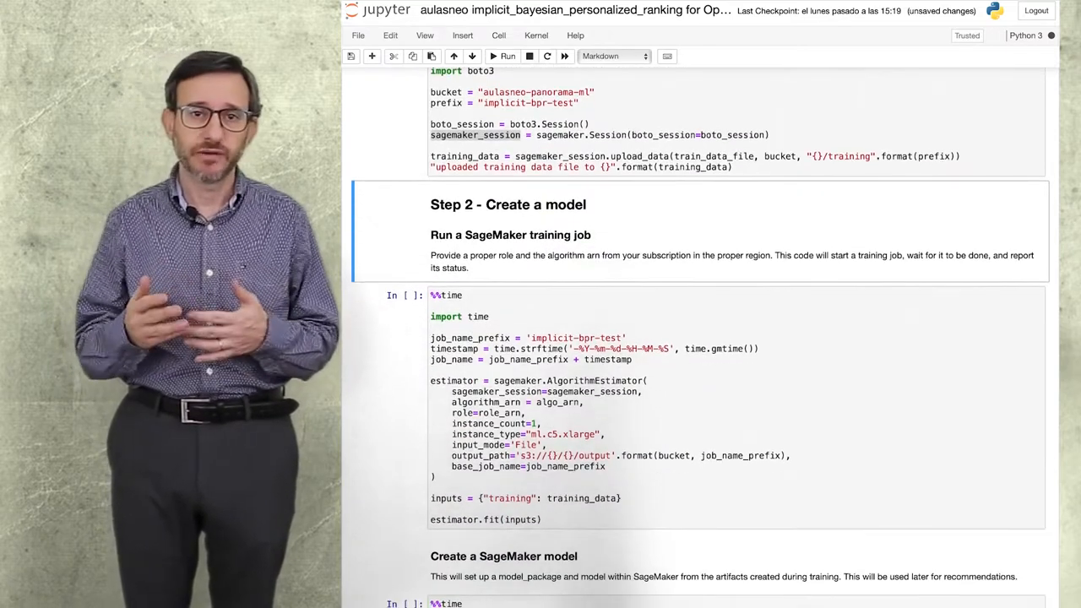
pyautogui.scroll(-3)
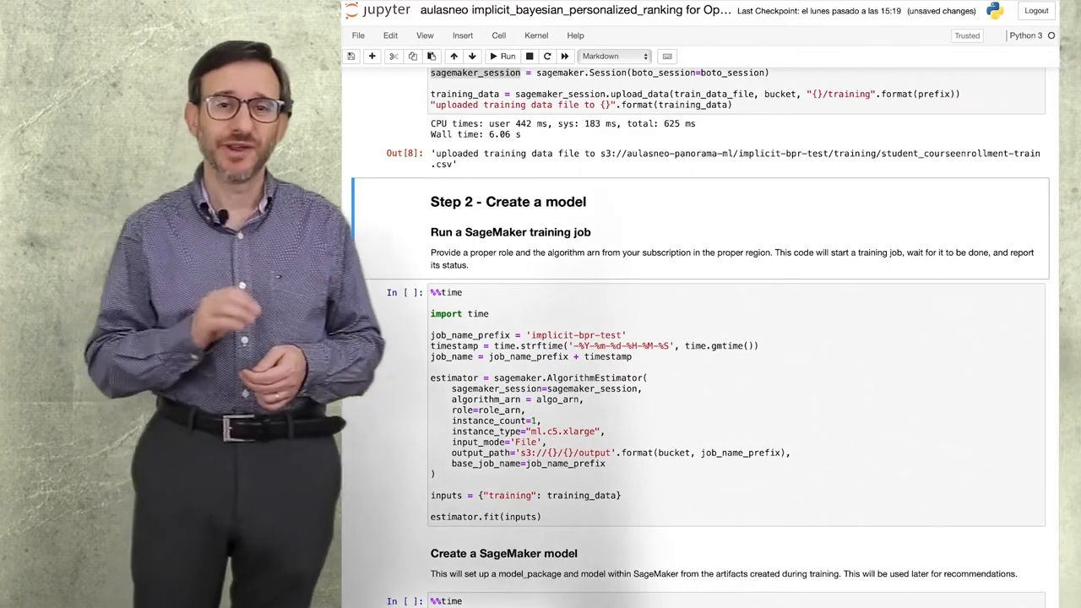
pyautogui.scroll(-3)
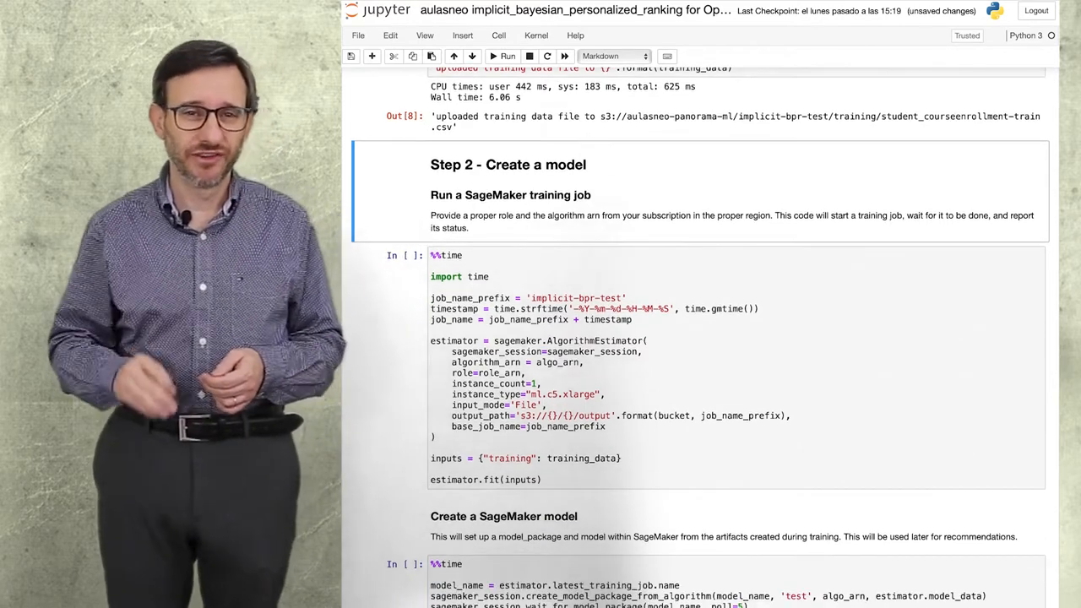
pyautogui.click(503, 56)
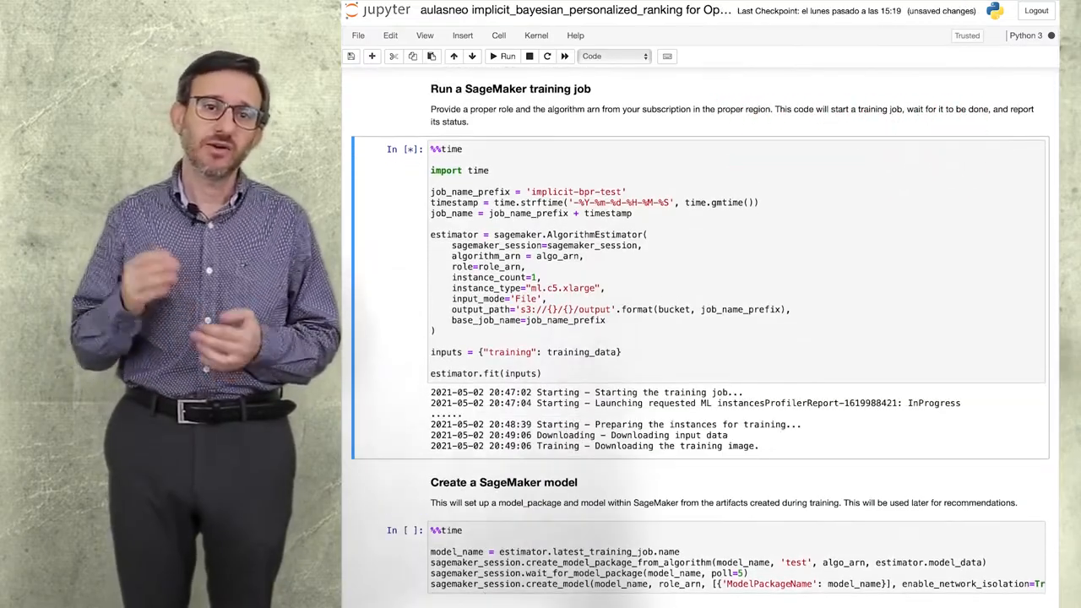
# Generate the batch transform input file with 10 recommendations per test user and upload it to S3
pyautogui.scroll(-3)
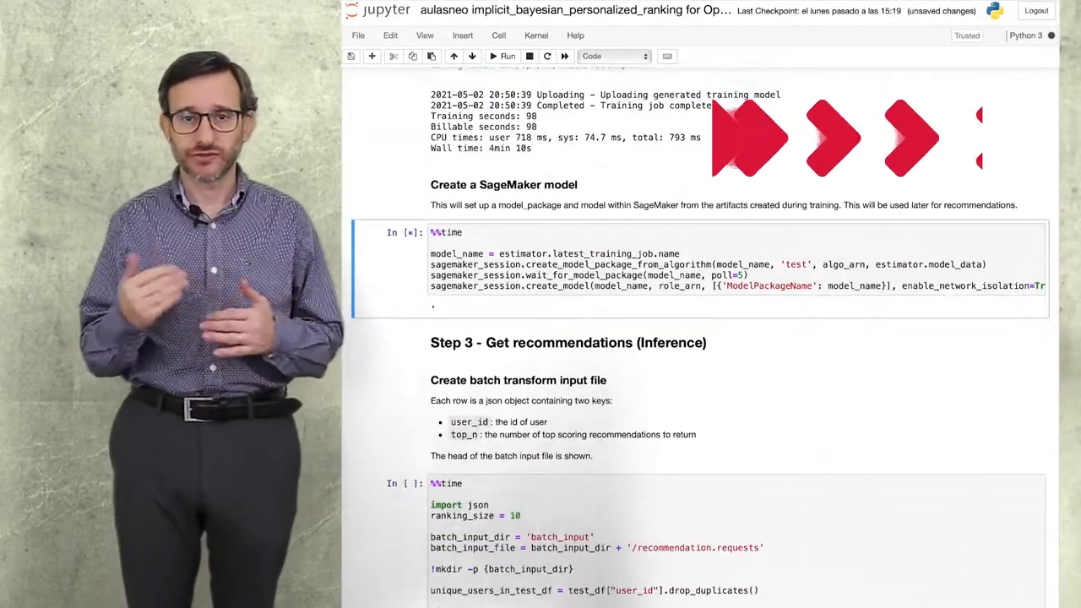
pyautogui.scroll(-3)
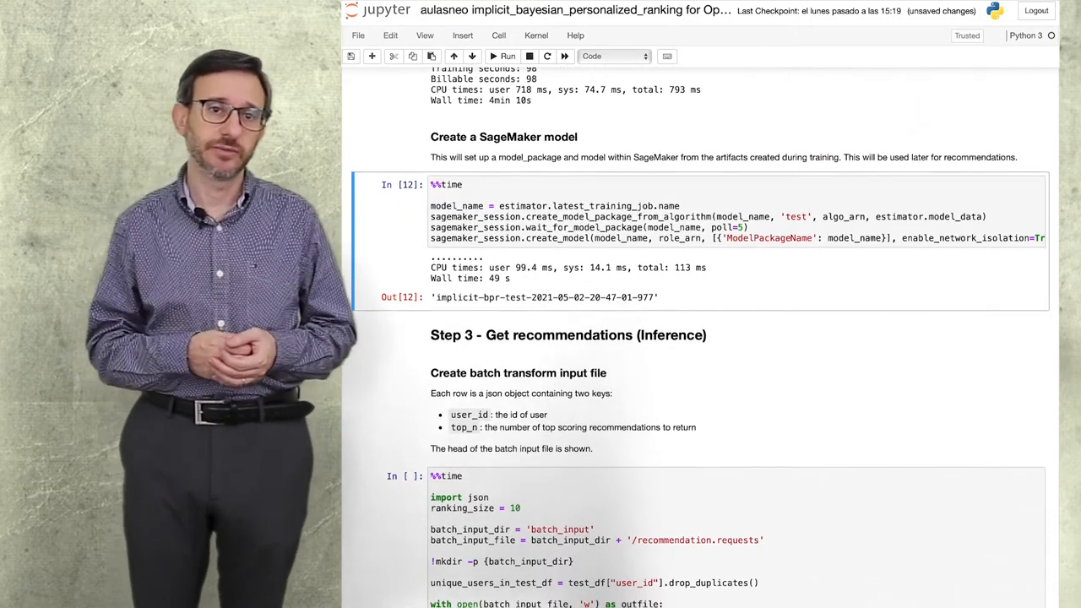
pyautogui.scroll(-3)
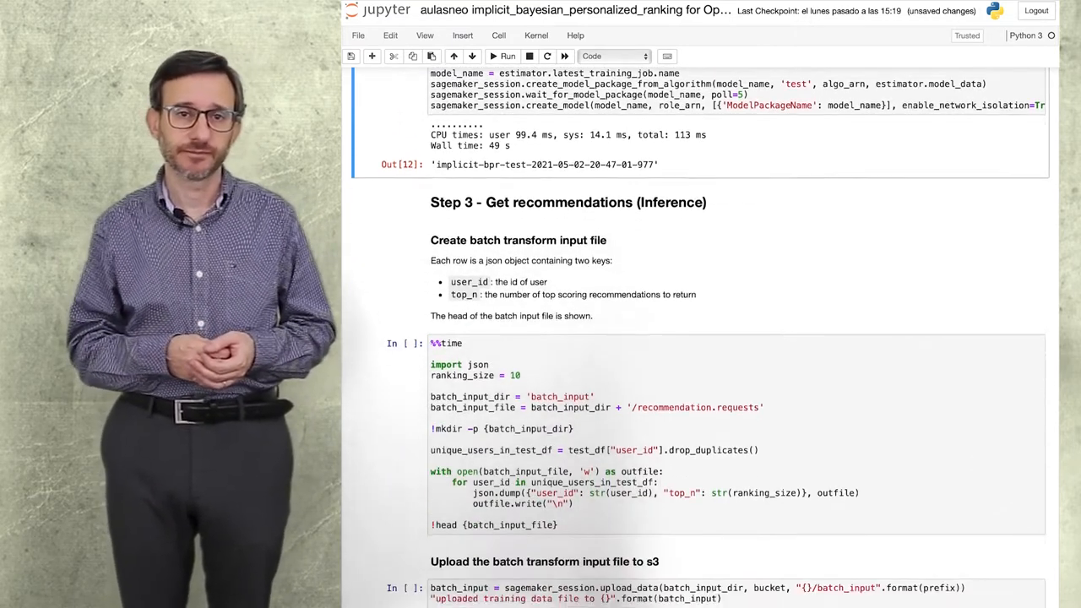
pyautogui.scroll(-3)
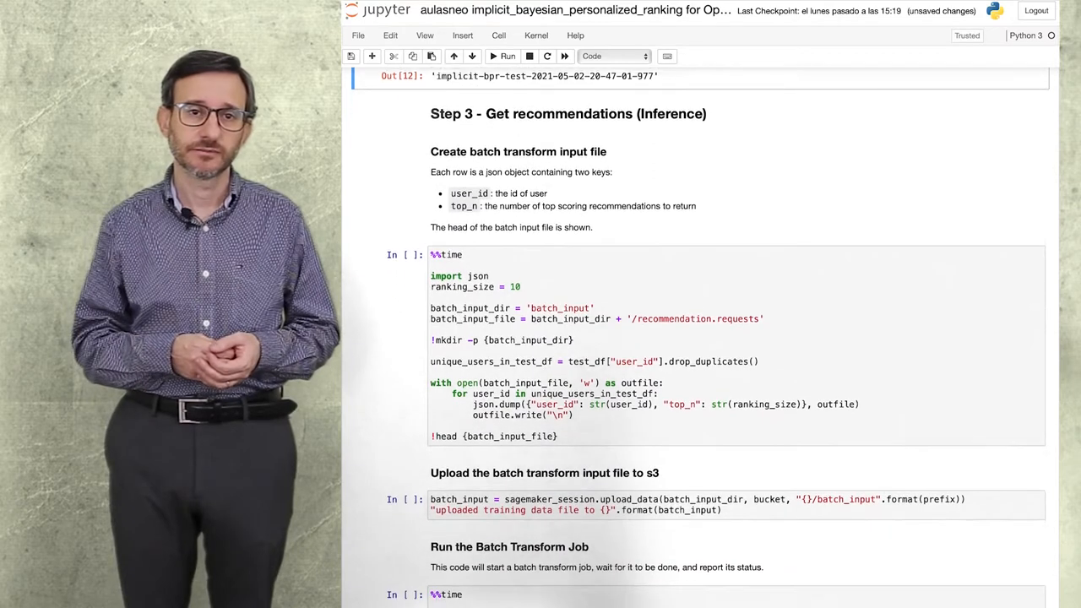
pyautogui.scroll(-3)
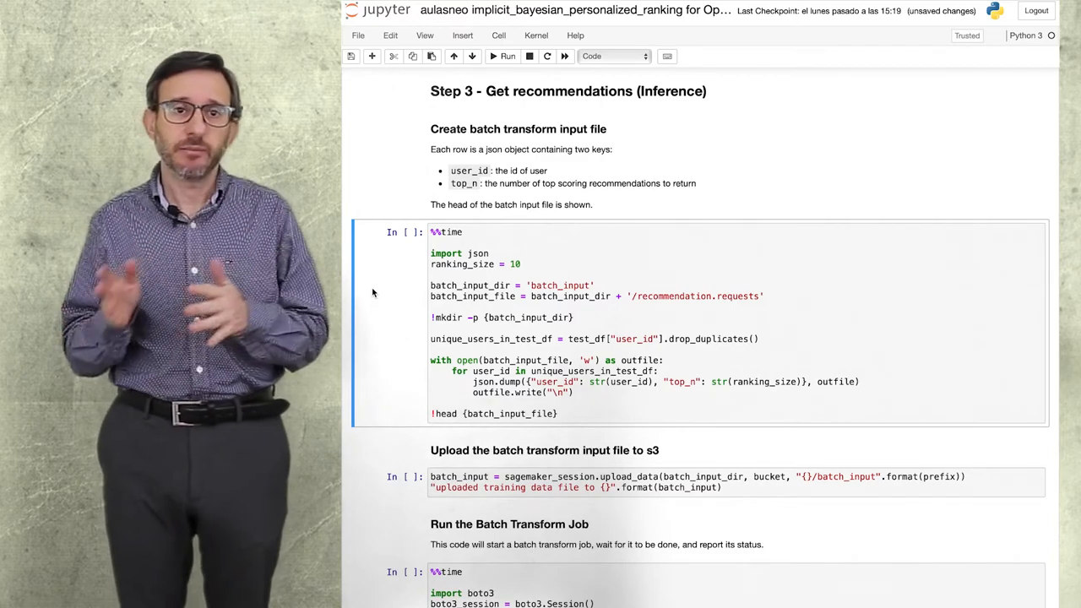
pyautogui.click(503, 57)
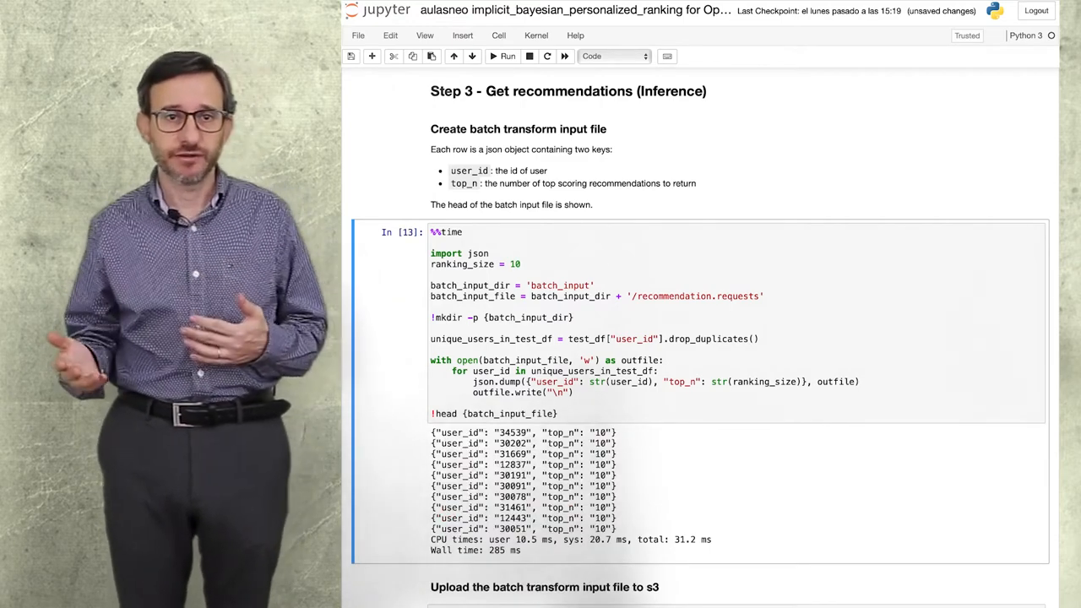
pyautogui.scroll(-3)
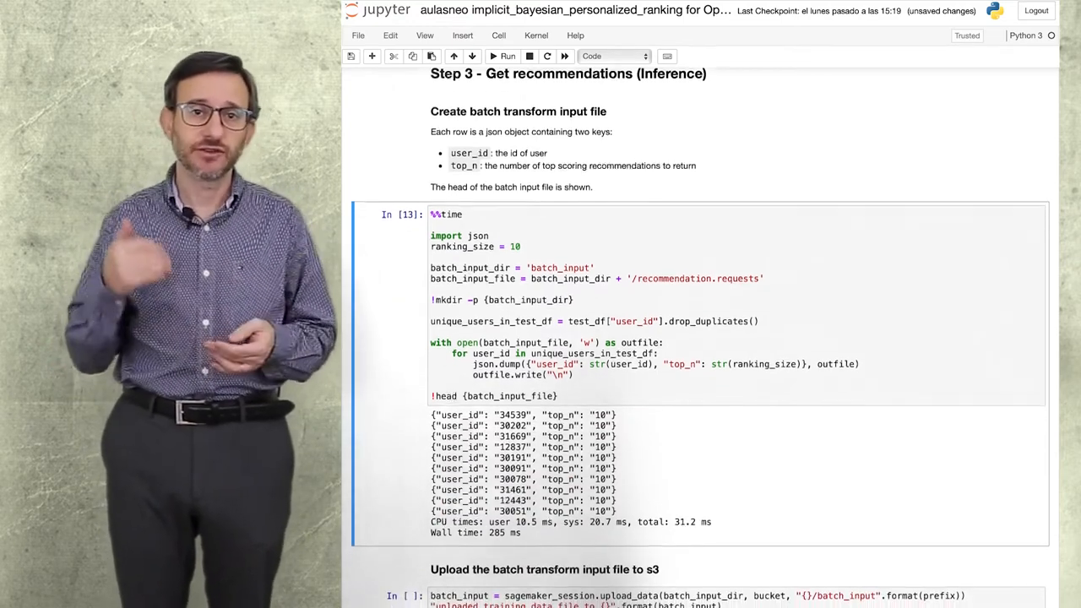
pyautogui.scroll(-3)
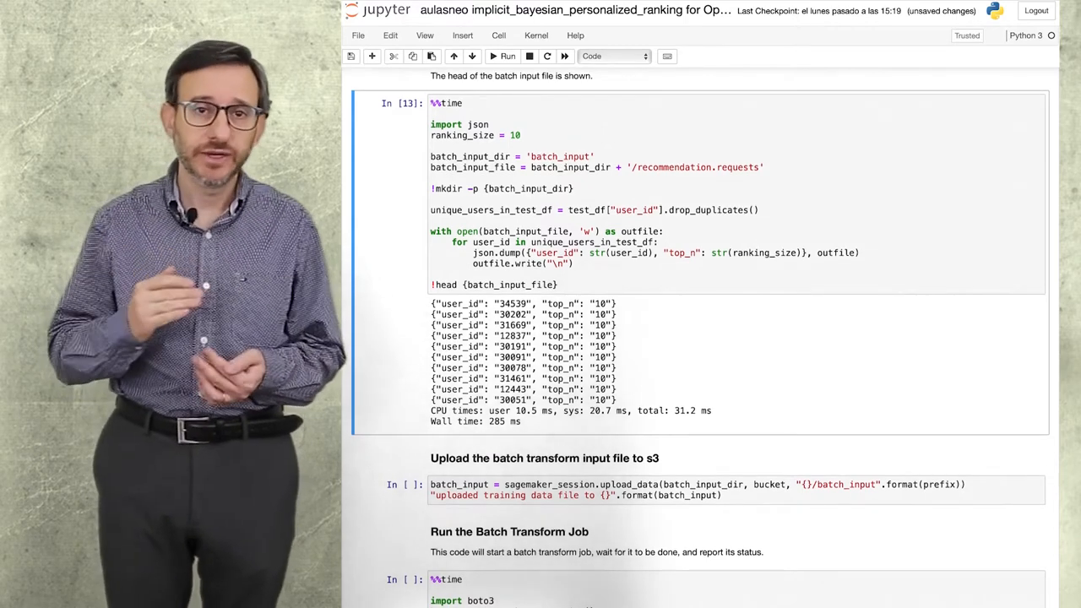
pyautogui.scroll(-3)
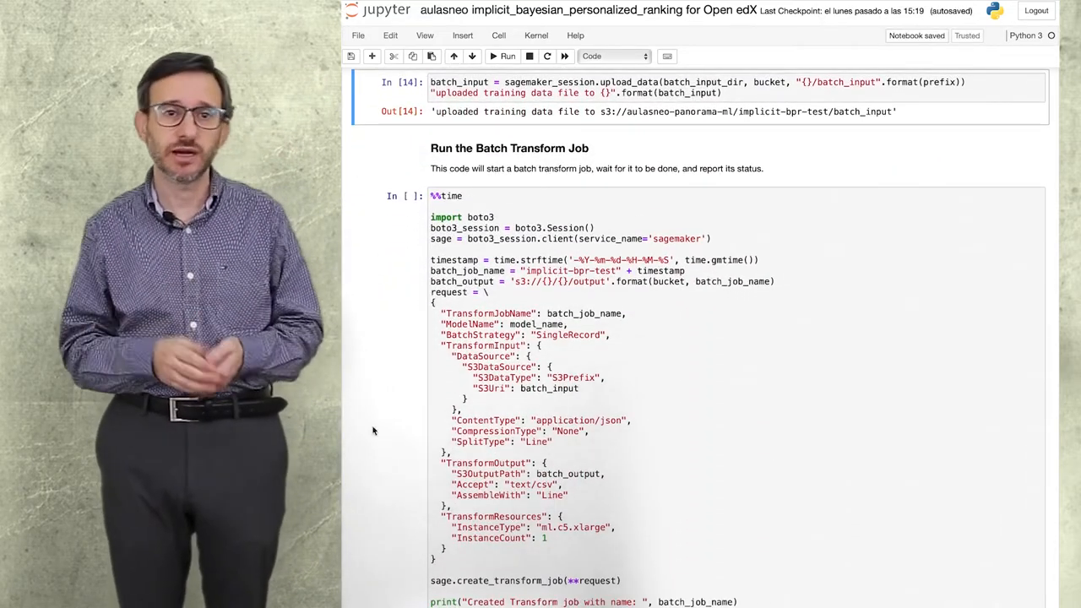
# Launch the batch transform job, download its output and load the 960 scored recommendations
pyautogui.click(504, 56)
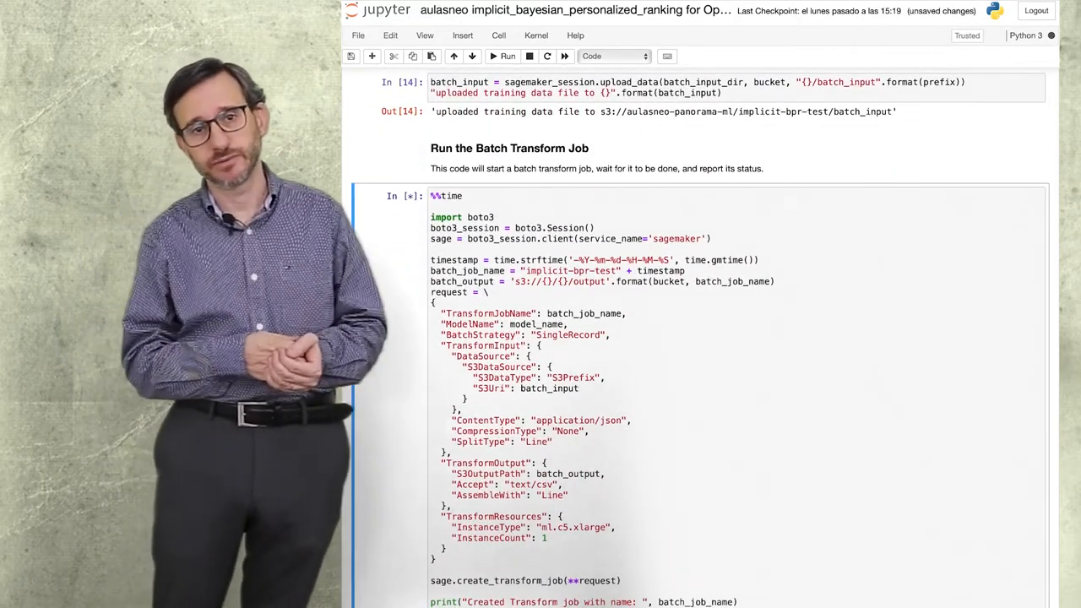
pyautogui.scroll(-3)
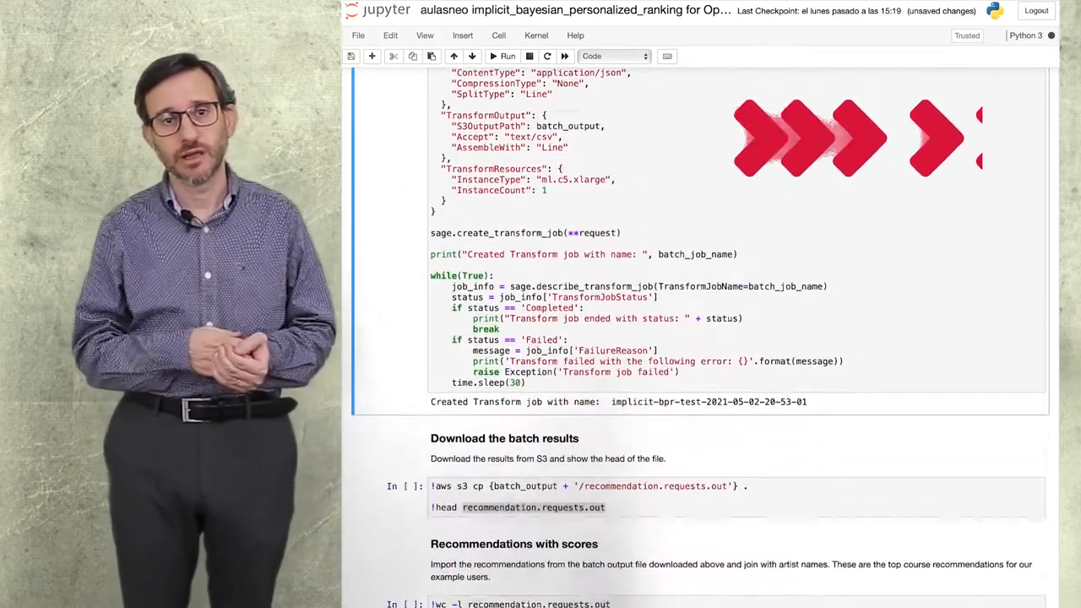
pyautogui.scroll(-3)
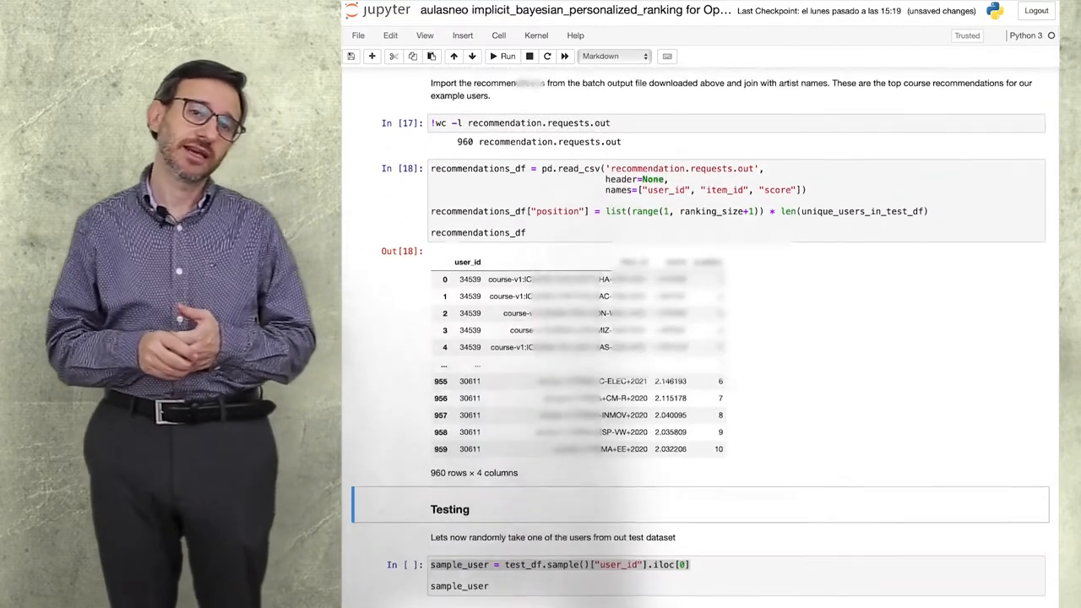
pyautogui.scroll(-3)
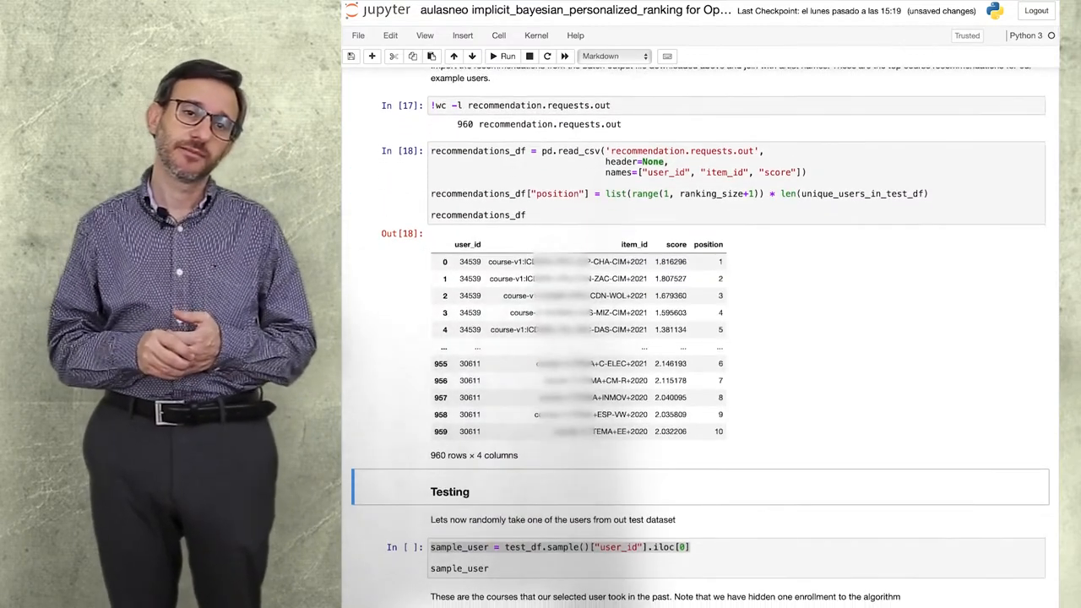
pyautogui.scroll(-3)
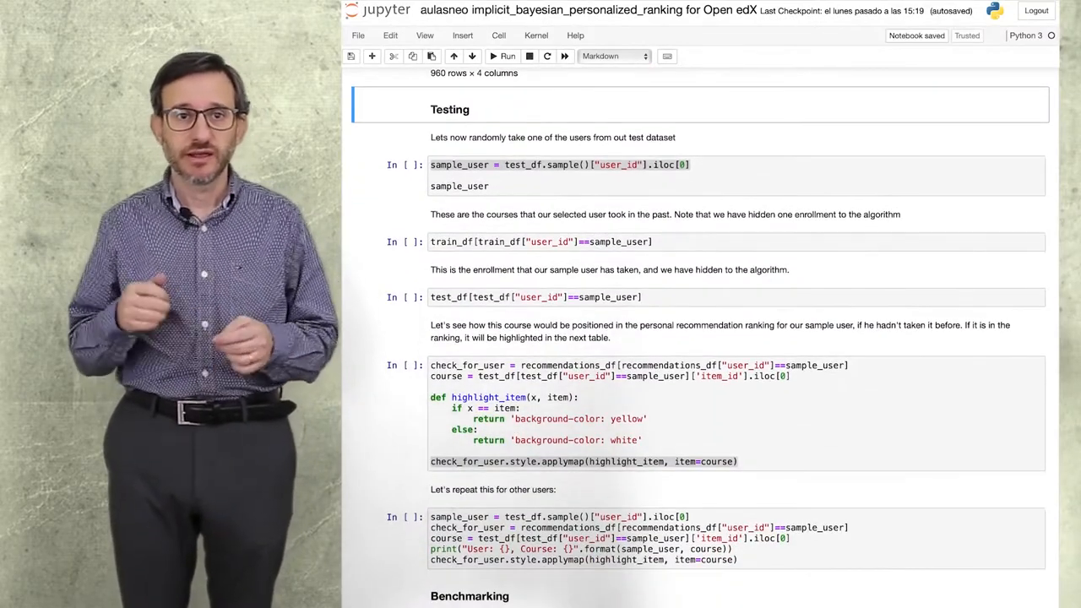
# Pick a sample_user, list their past enrollments and locate the hidden enrollment in their ranking
pyautogui.click(506, 56)
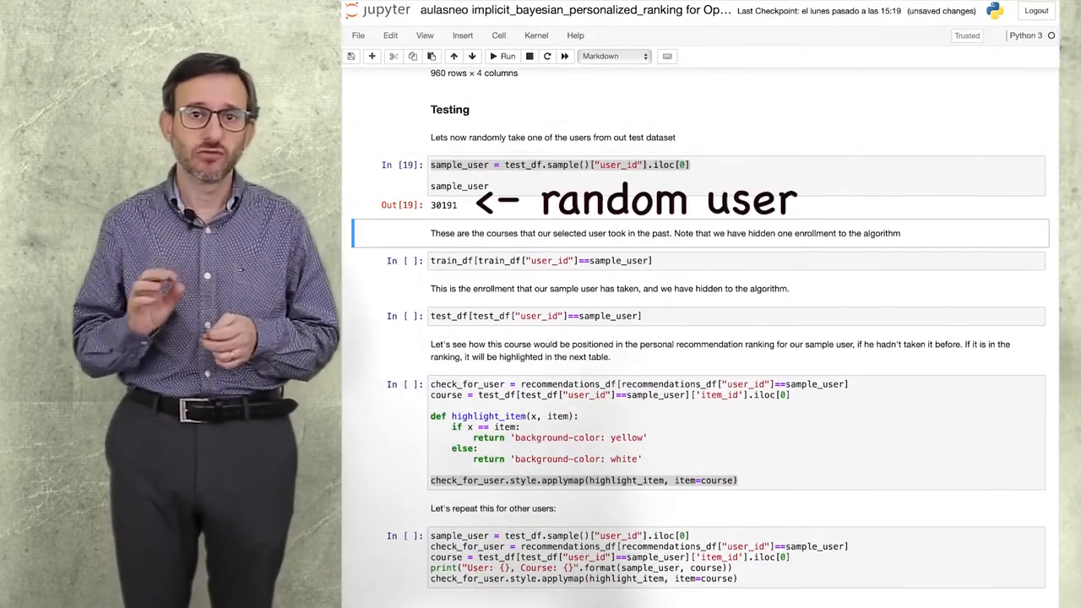
pyautogui.click(504, 56)
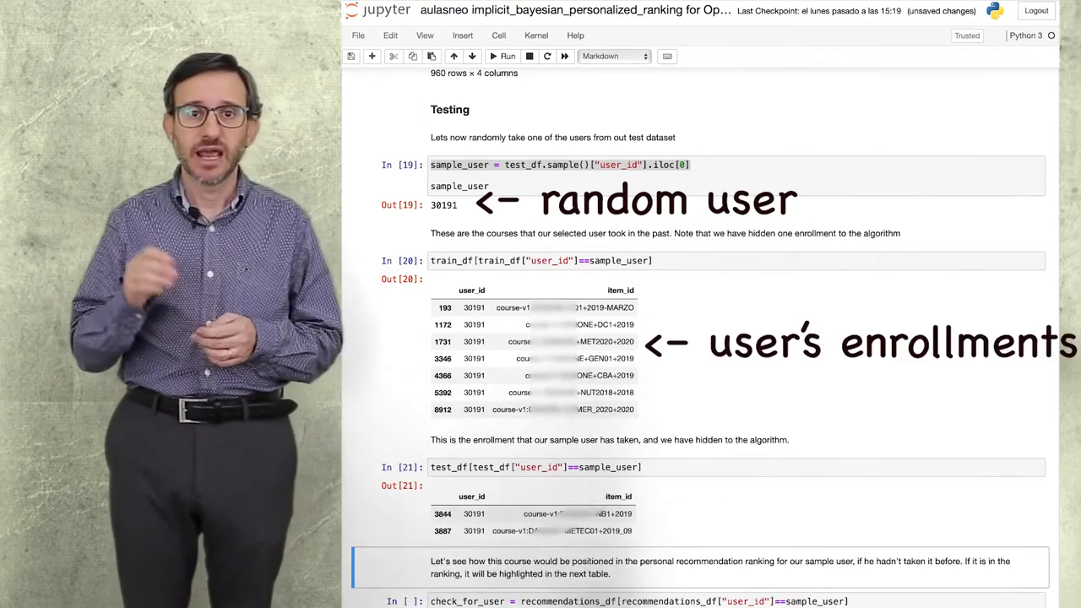
pyautogui.scroll(-3)
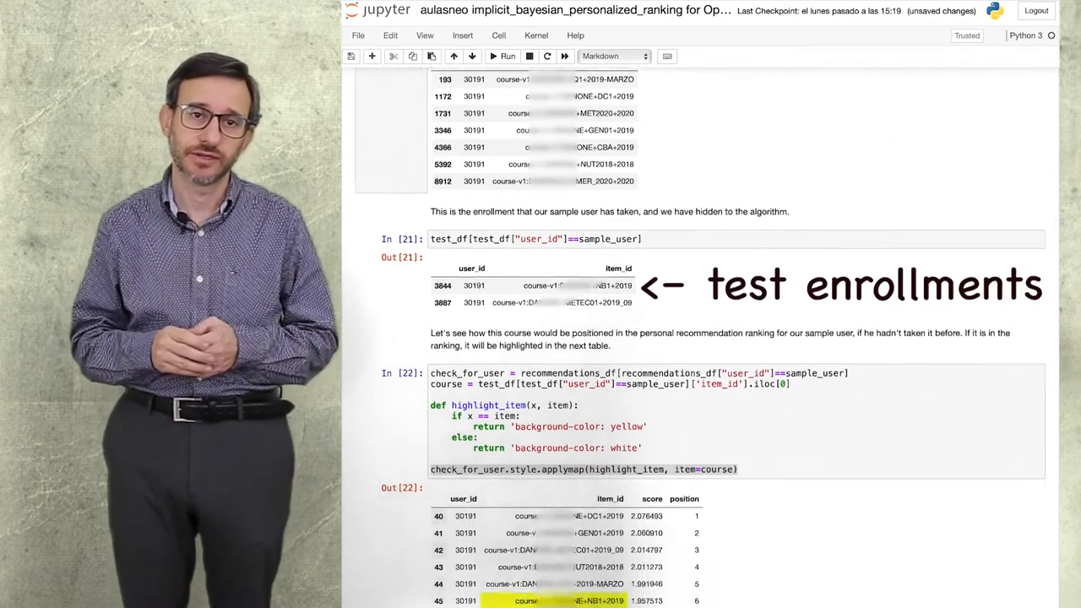
pyautogui.scroll(-3)
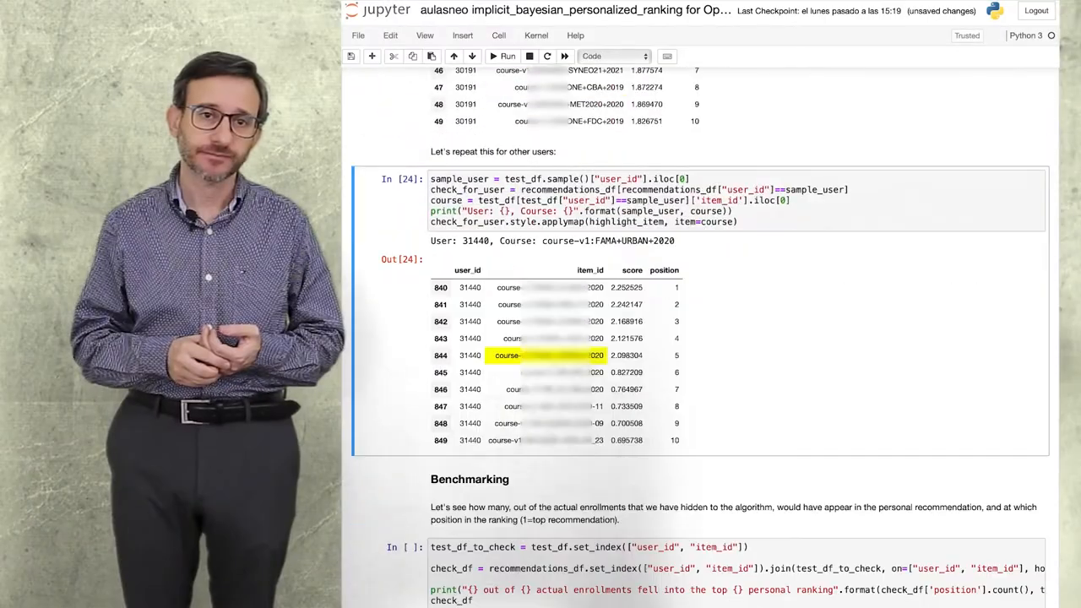
# Re-run the ranking check nine times, surfacing users whose hidden enrollment ranks 2nd to 7th
pyautogui.click(495, 56)
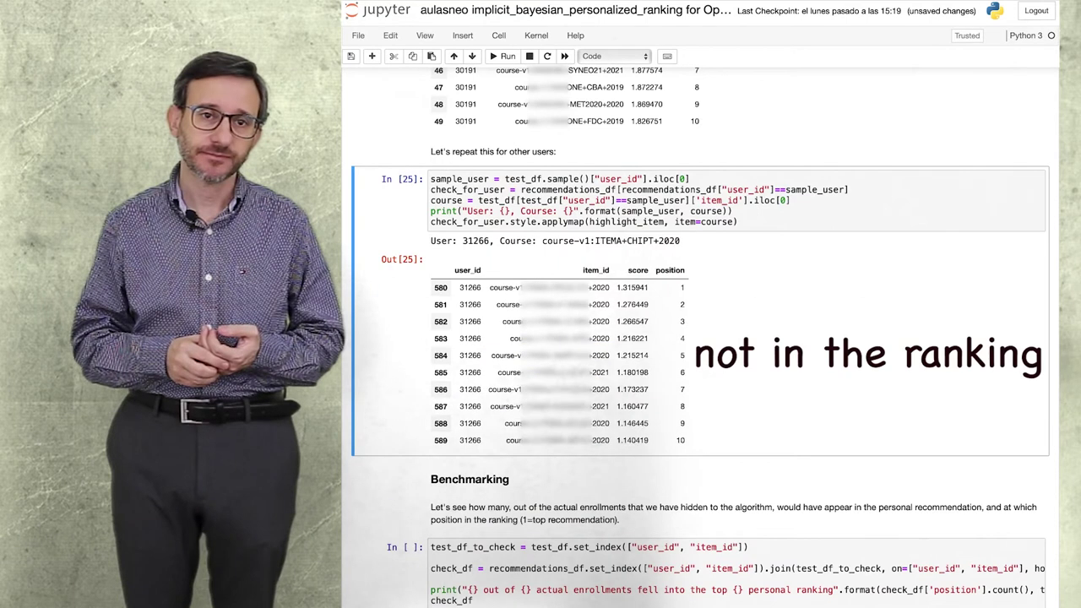
pyautogui.click(520, 56)
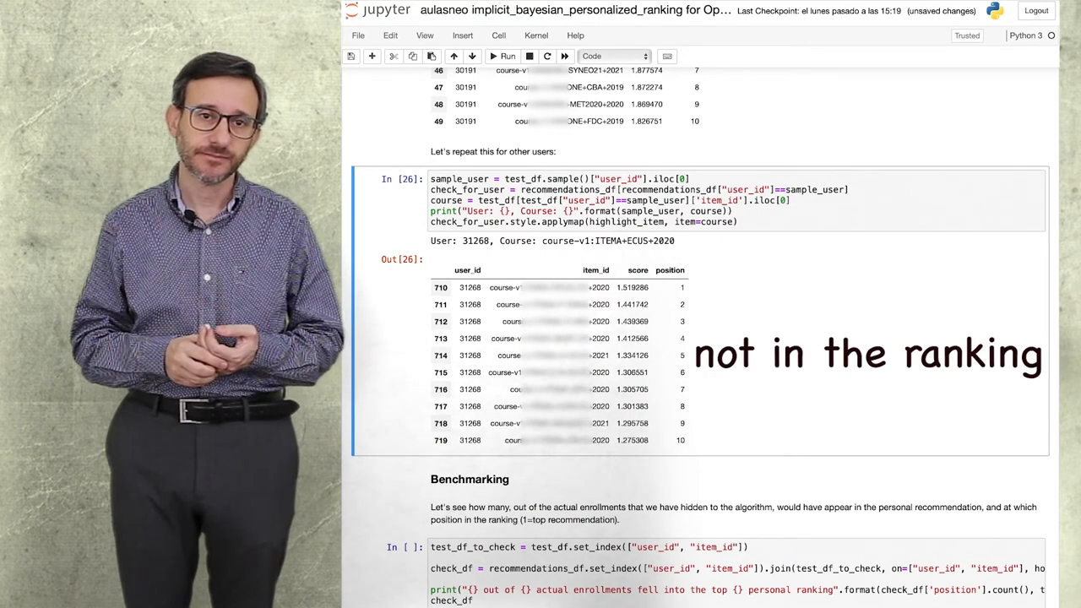
pyautogui.click(486, 54)
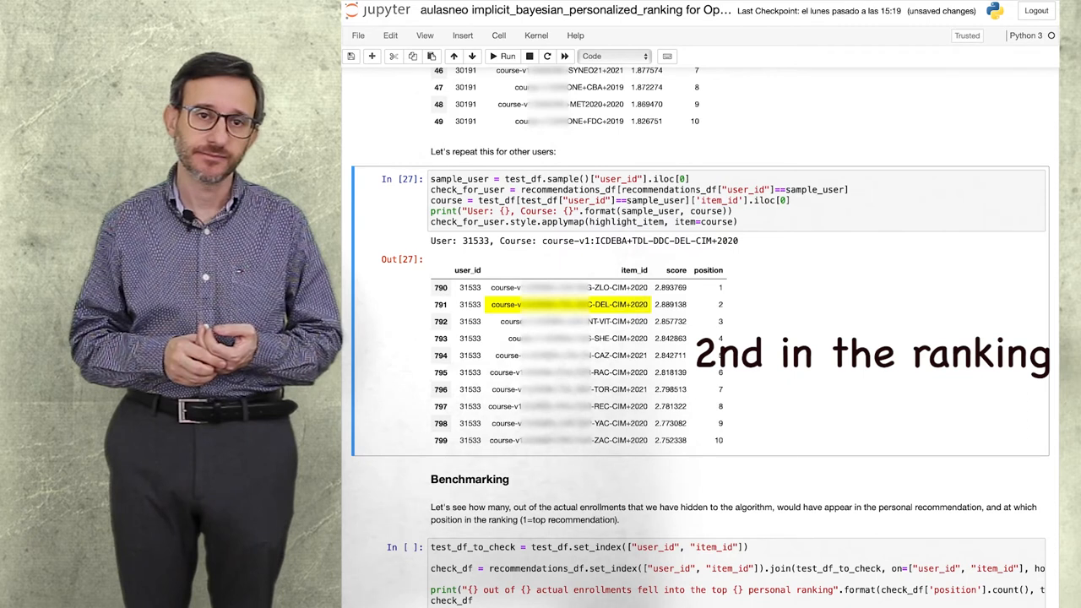
pyautogui.click(497, 57)
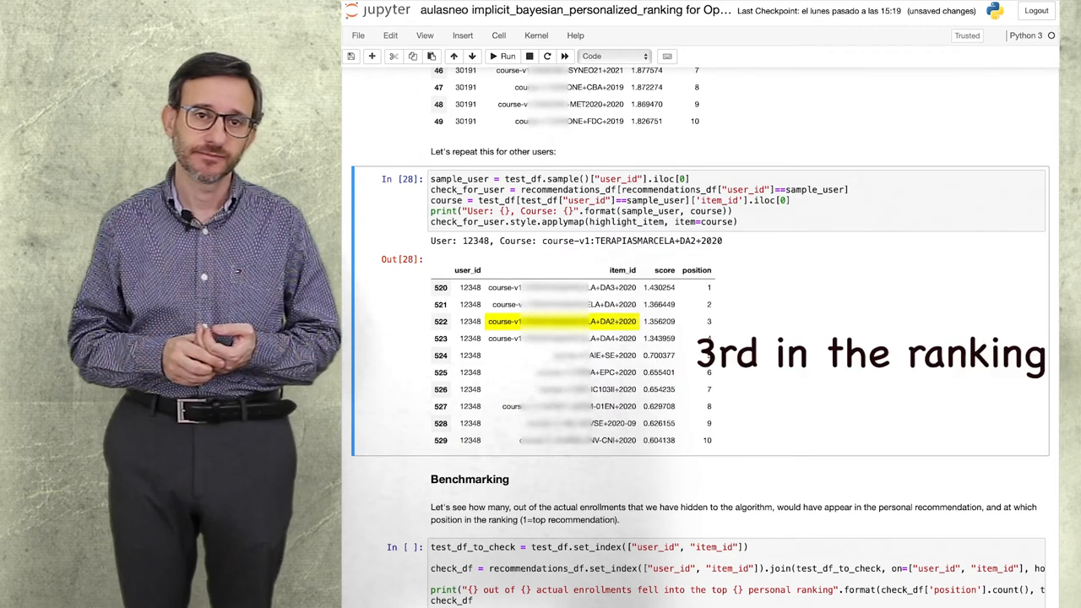
pyautogui.click(486, 56)
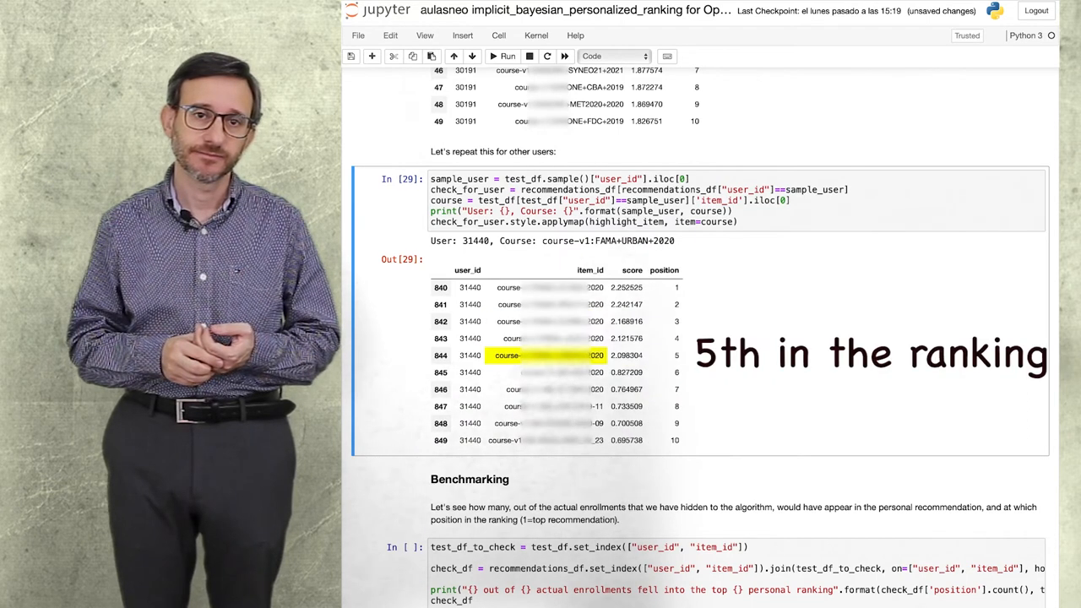
pyautogui.click(500, 56)
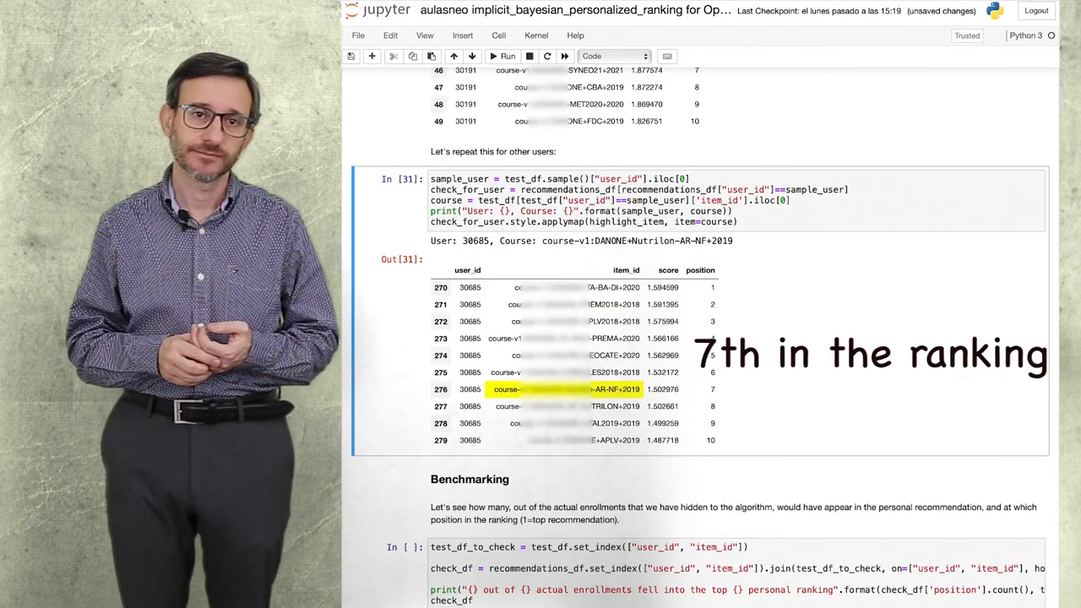
pyautogui.click(485, 56)
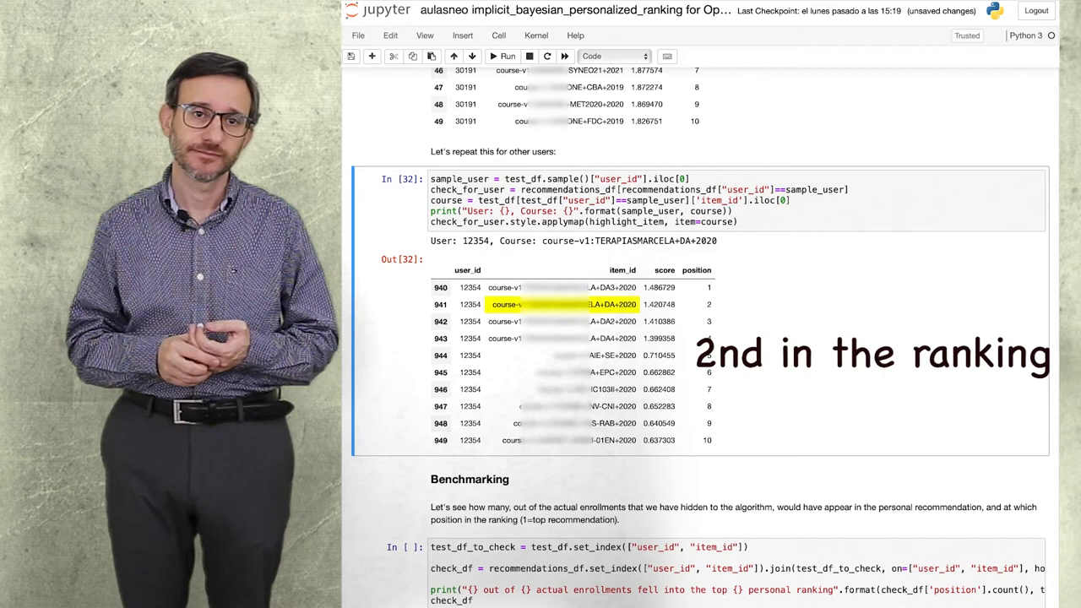
pyautogui.click(494, 56)
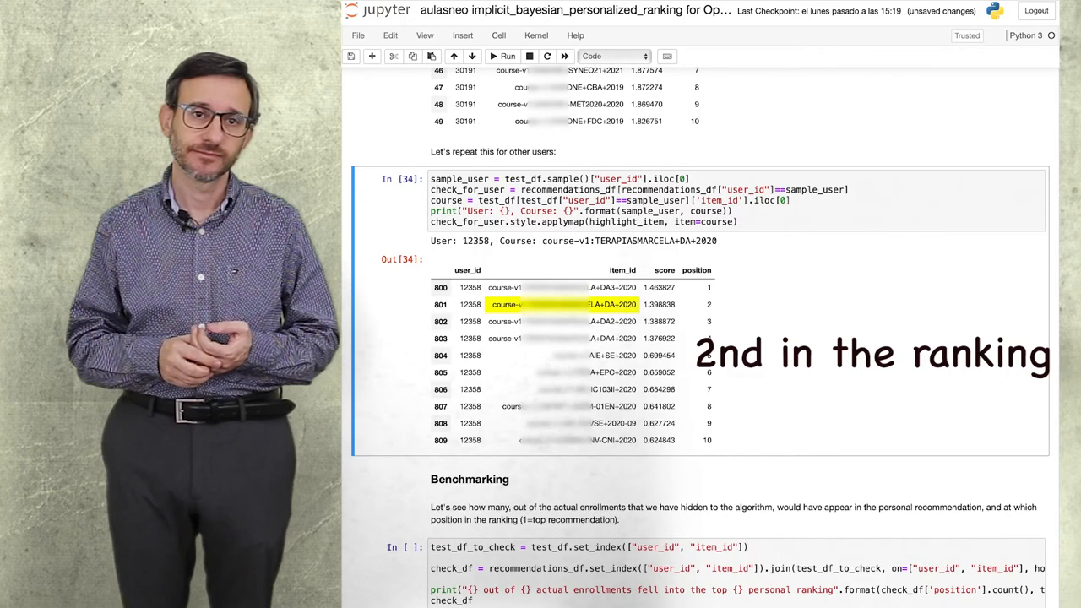
pyautogui.click(500, 56)
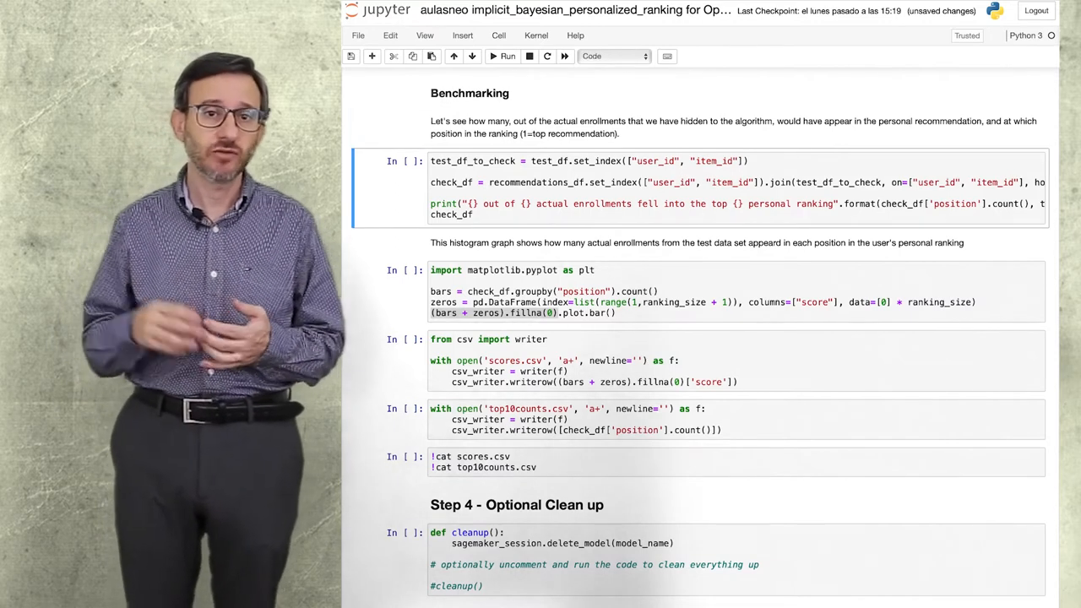
# Run the benchmark reporting 52 of 100 hits in the top 10 and plot the position histogram
pyautogui.click(503, 58)
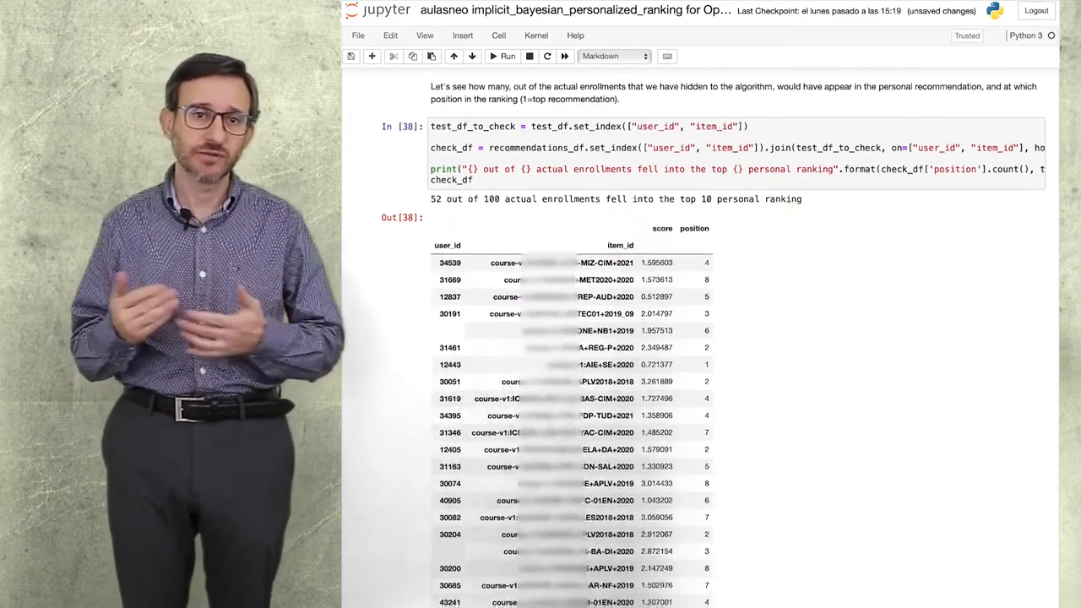
pyautogui.scroll(-3)
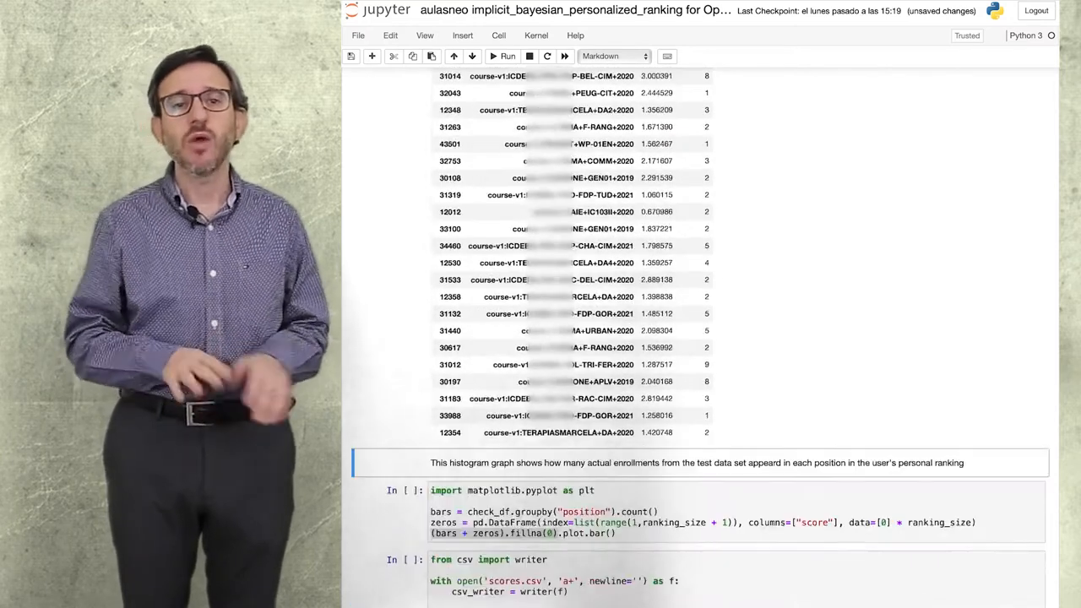
pyautogui.scroll(-3)
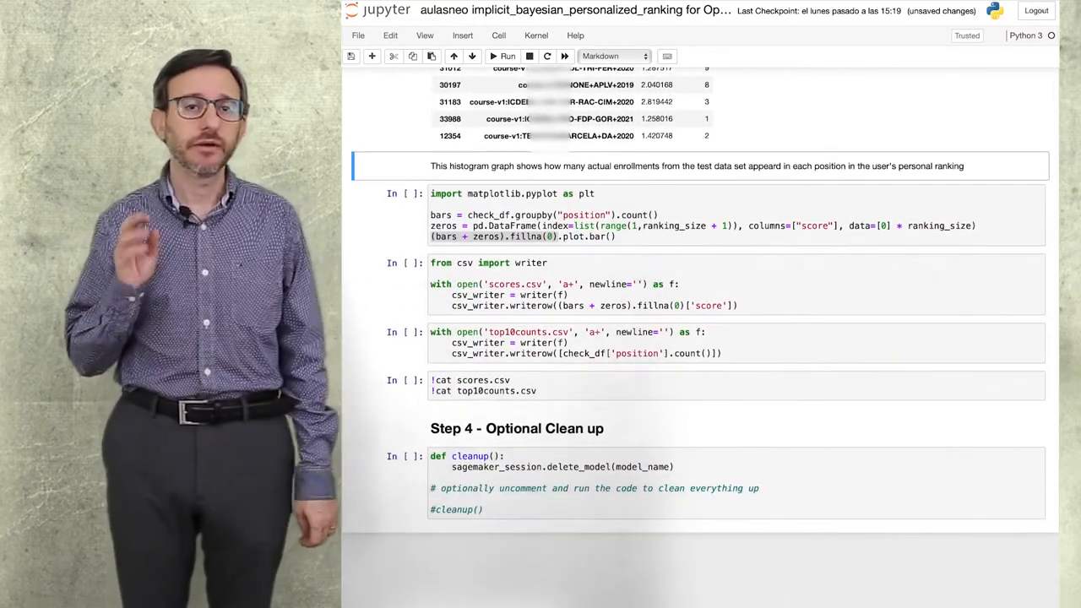
pyautogui.click(503, 56)
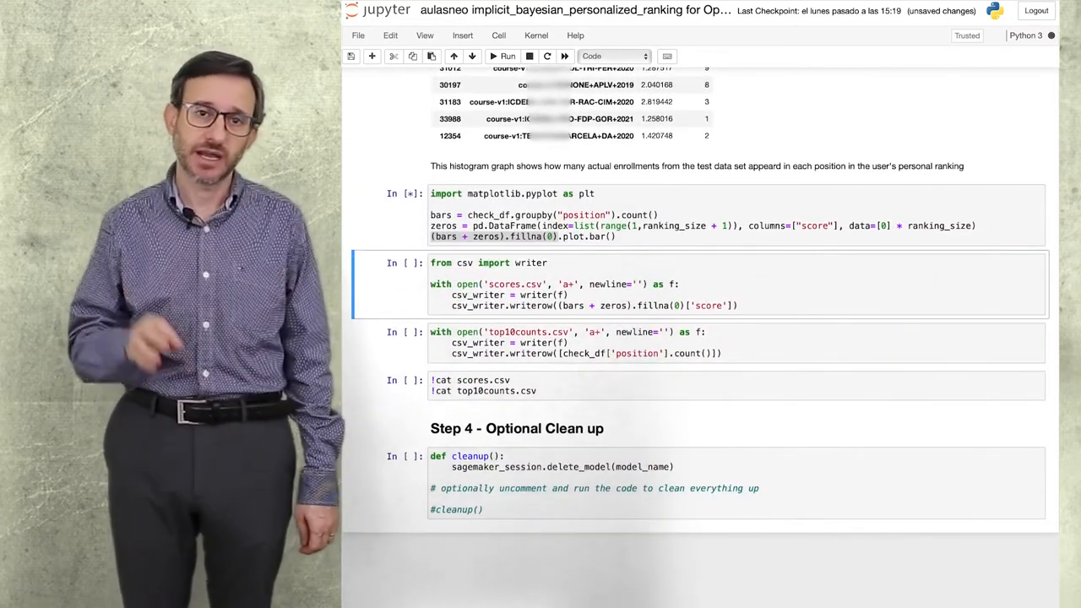
pyautogui.click(500, 56)
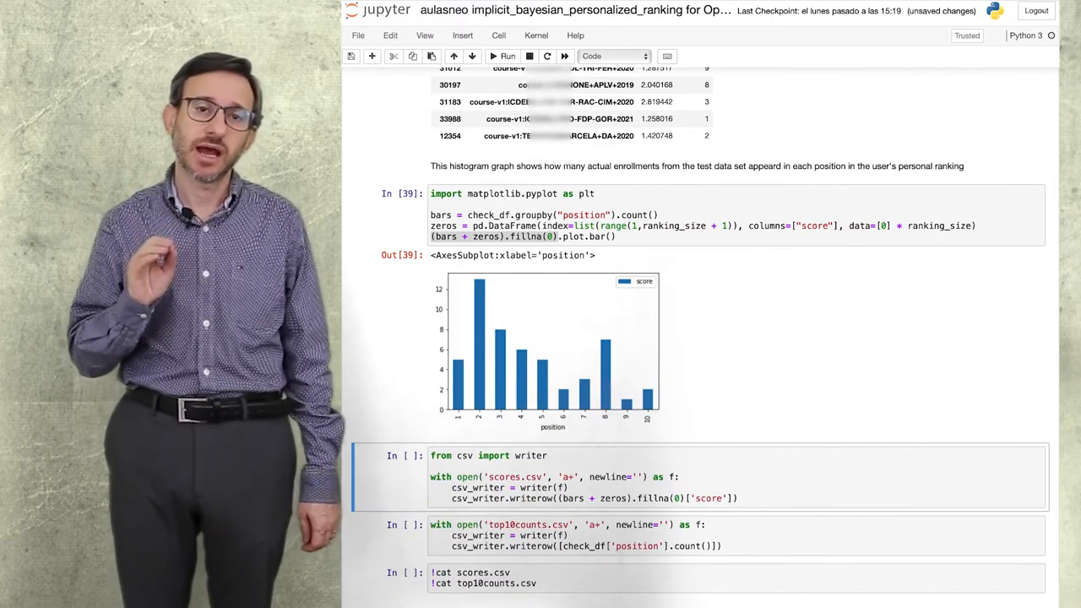